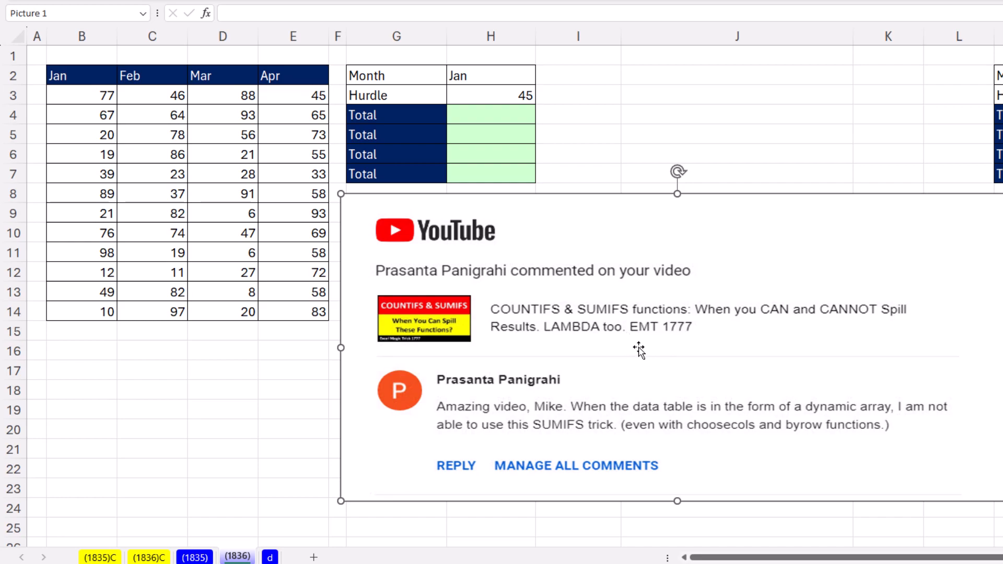
mouse_move(458, 301)
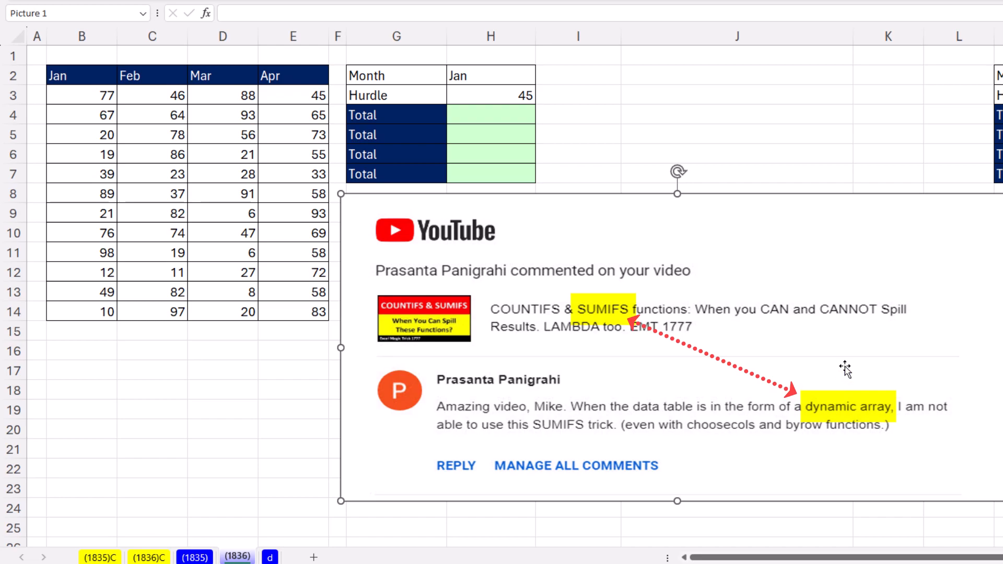
mouse_move(607, 274)
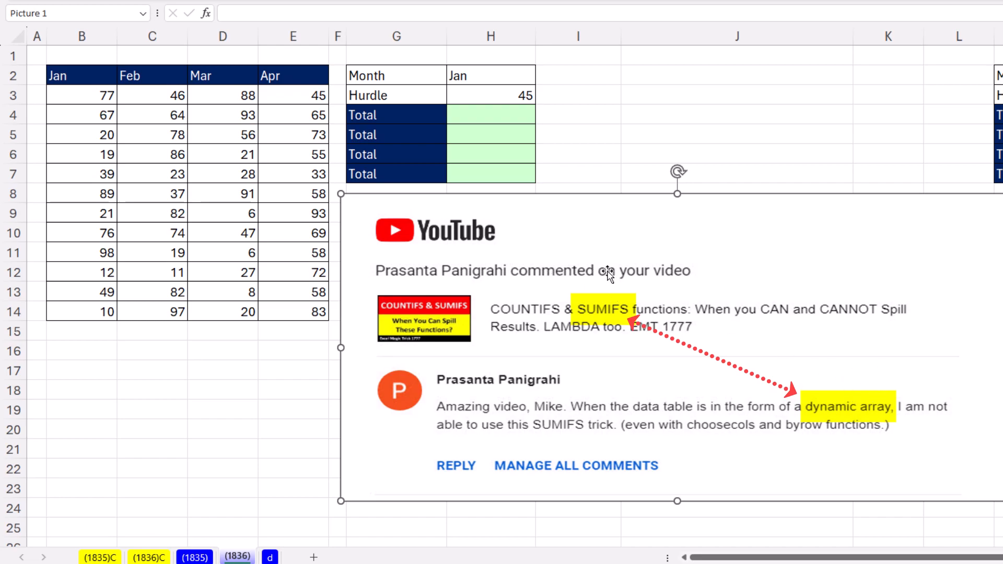
mouse_move(604, 314)
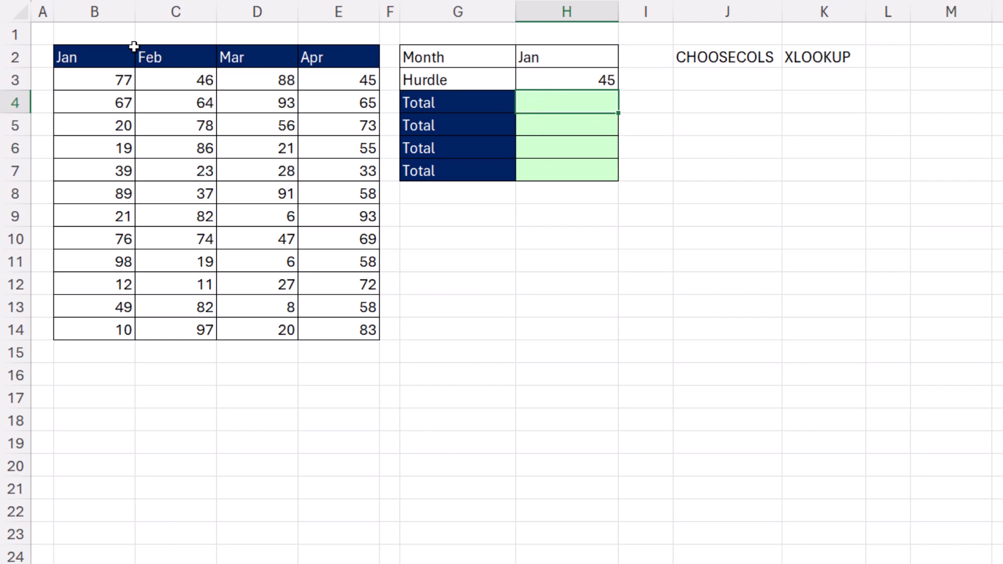
mouse_move(100, 82)
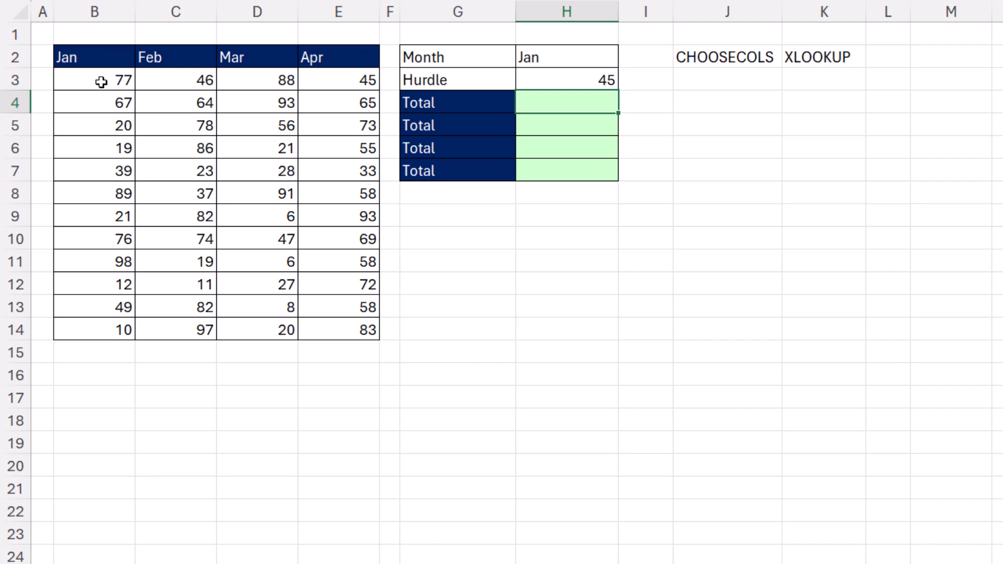
mouse_move(206, 246)
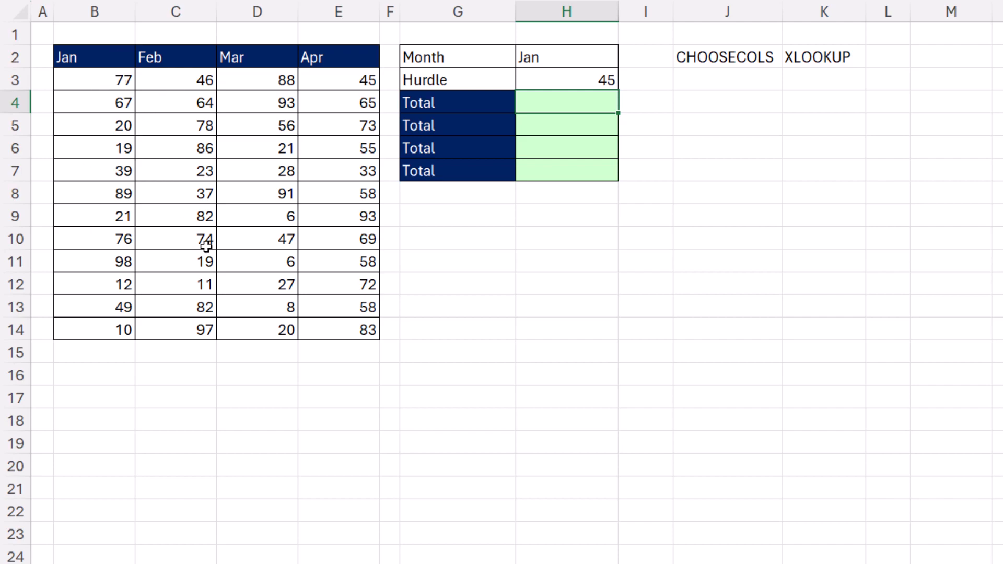
mouse_move(508, 108)
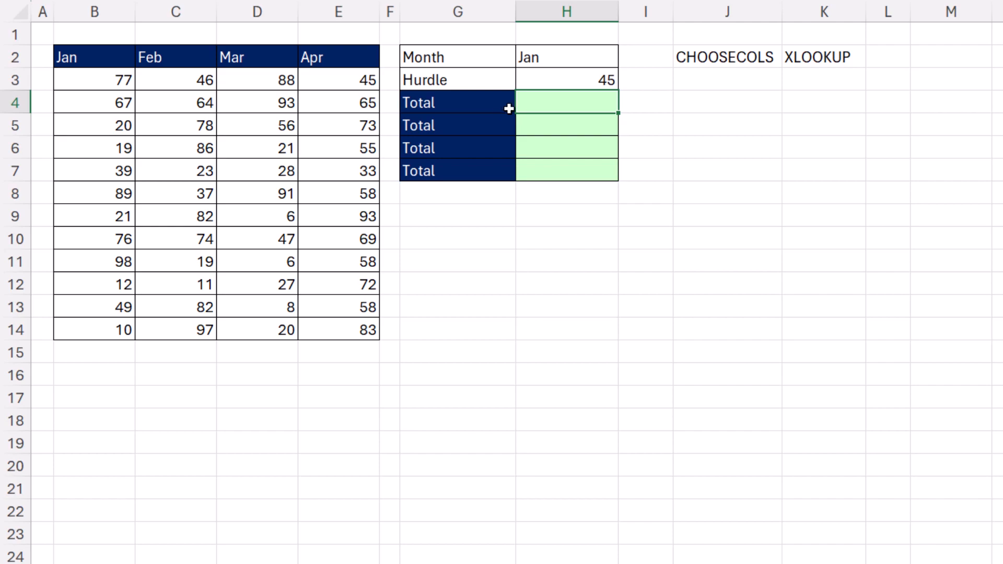
mouse_move(576, 79)
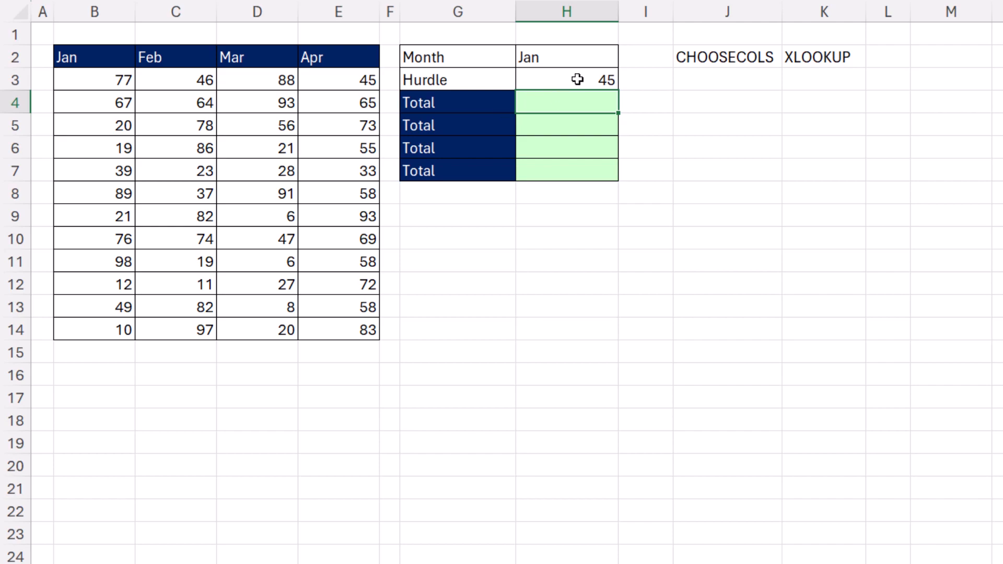
Enter =CHOOSECOLS(B3:E14,XMATCH(H2,B2:E2)) in J3 to spill the Jan column
type("=CHOOSECOLS(B3:E14")
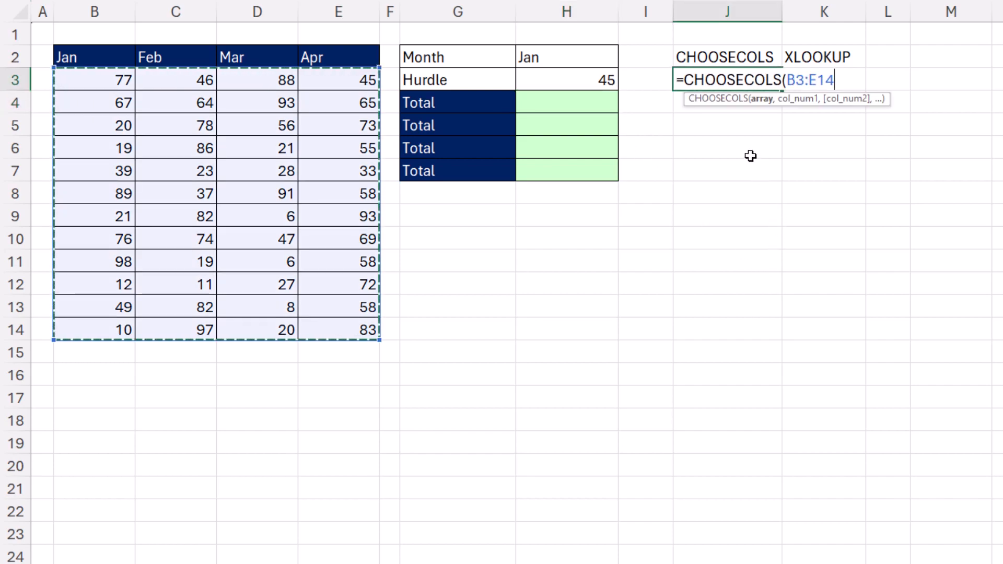
mouse_move(721, 104)
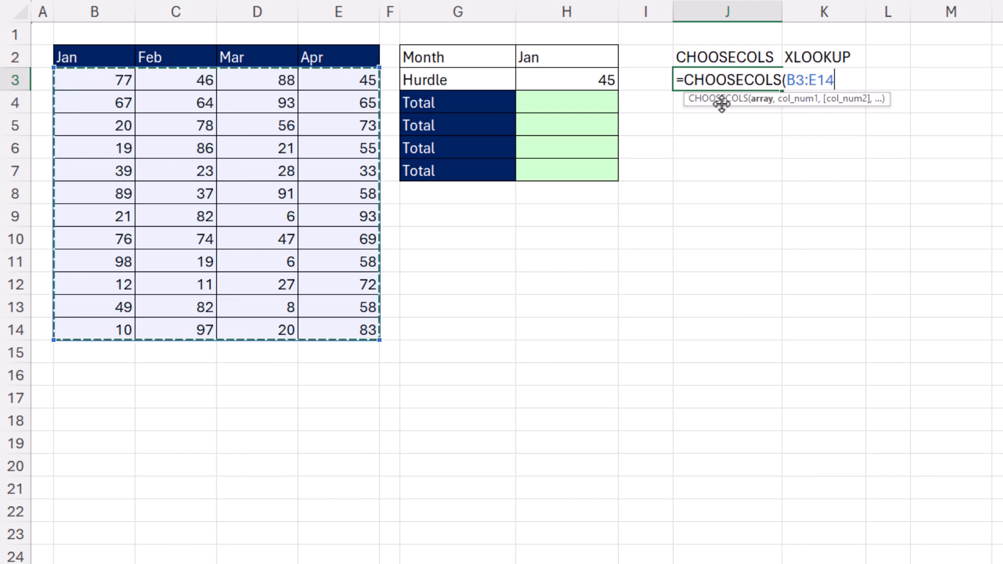
mouse_move(418, 207)
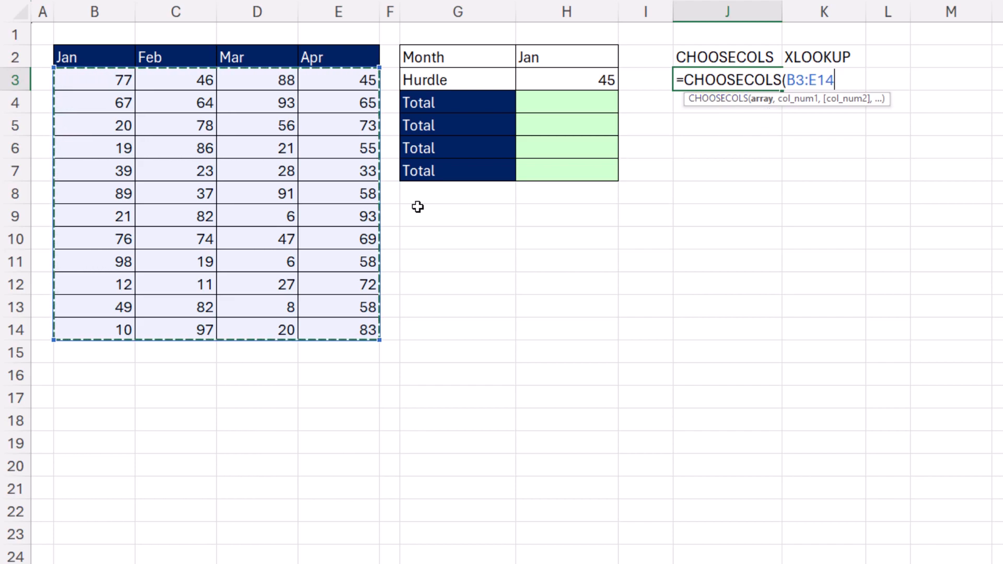
type(",")
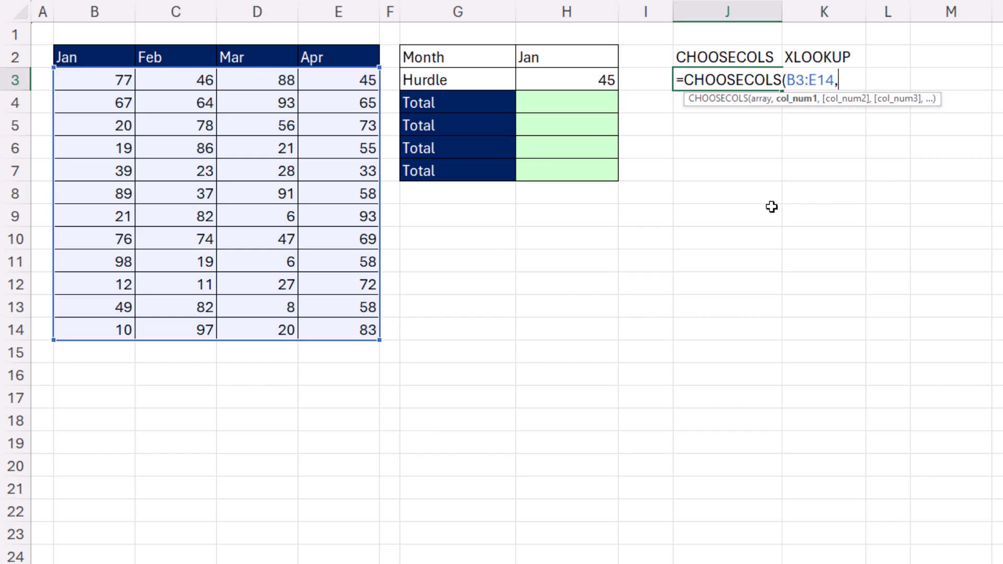
type("xm")
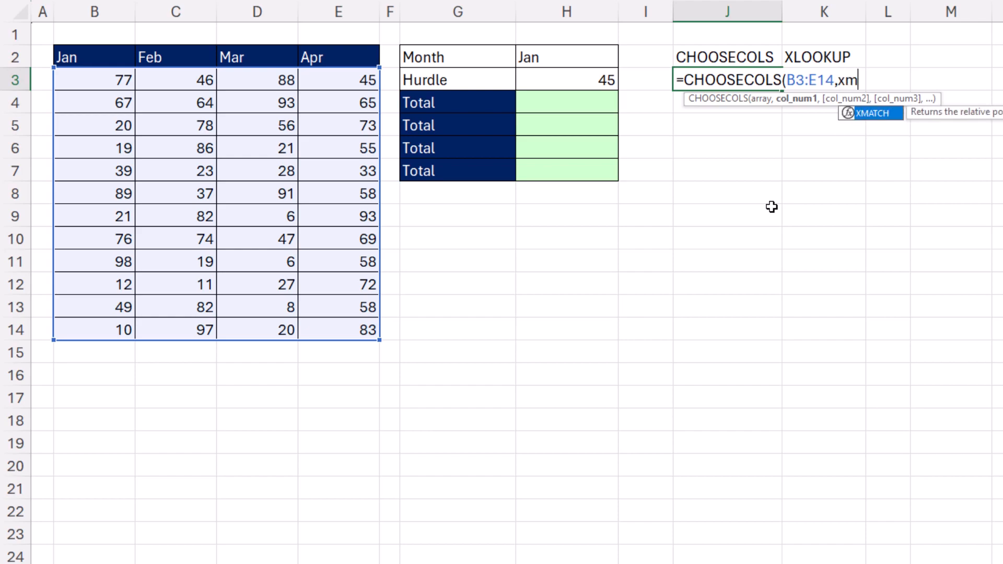
left_click(566, 57)
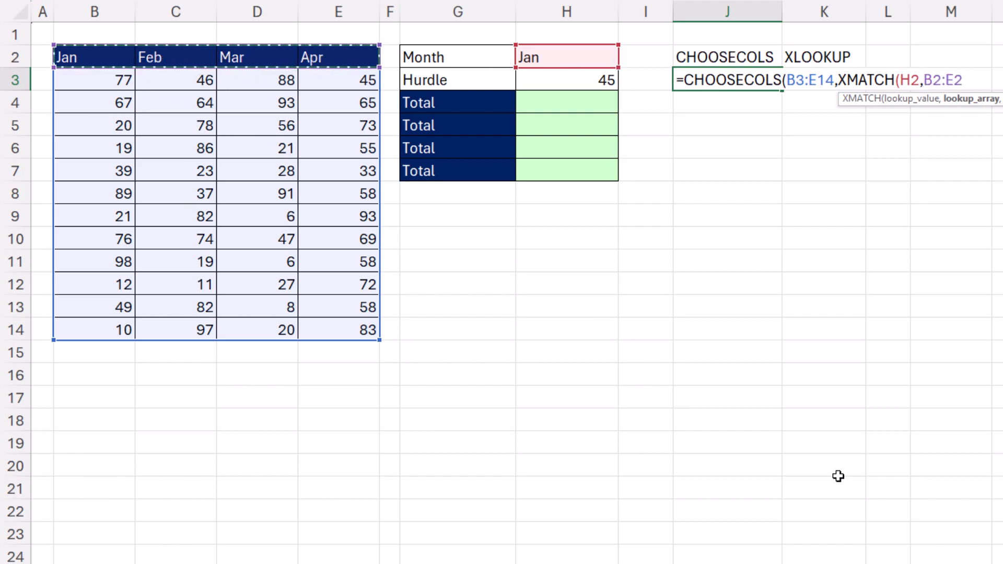
type("))")
left_click(824, 80)
type("=XLOOKUP(")
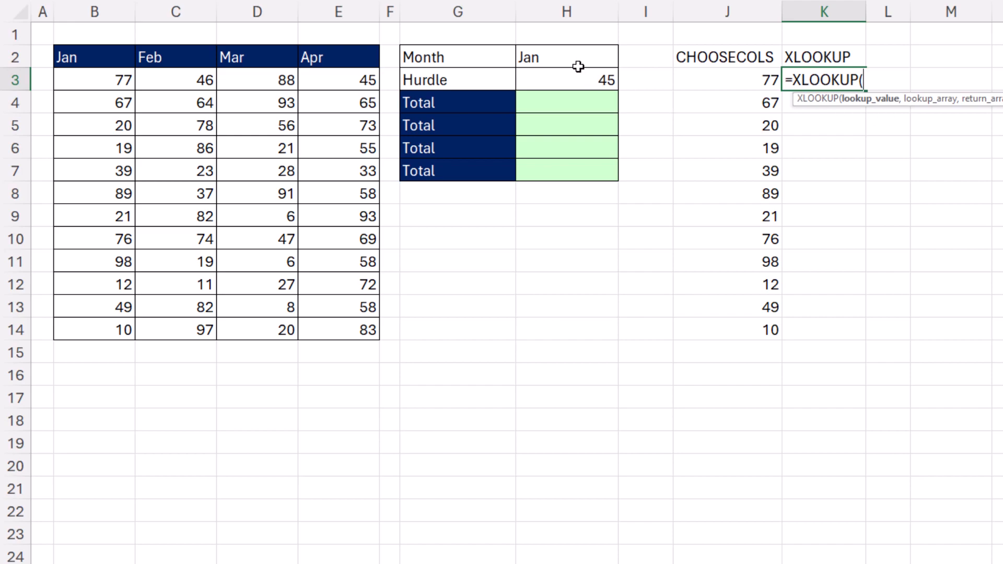
Start the K3 XLOOKUP with H2 as the lookup value
left_click(566, 56)
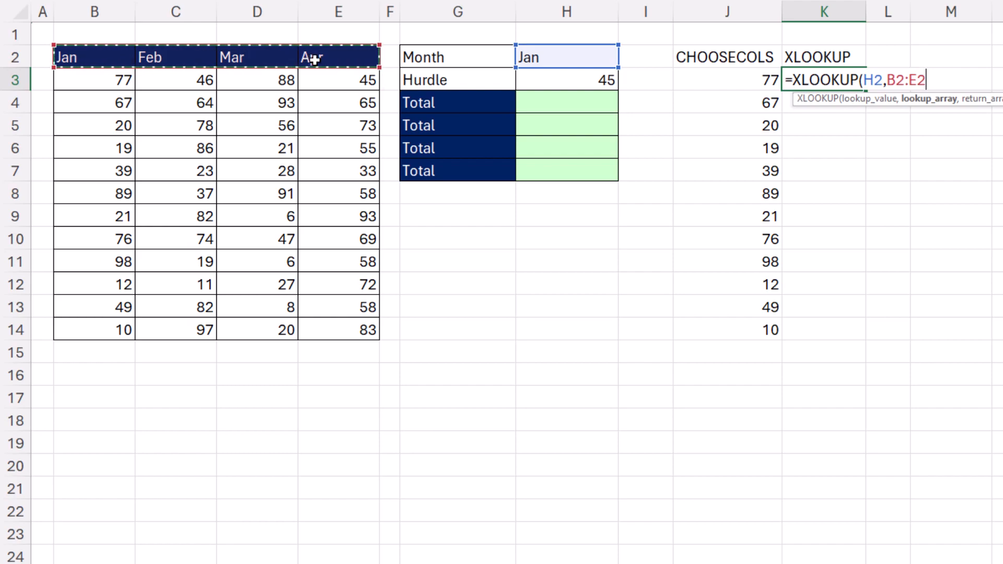
mouse_move(155, 6)
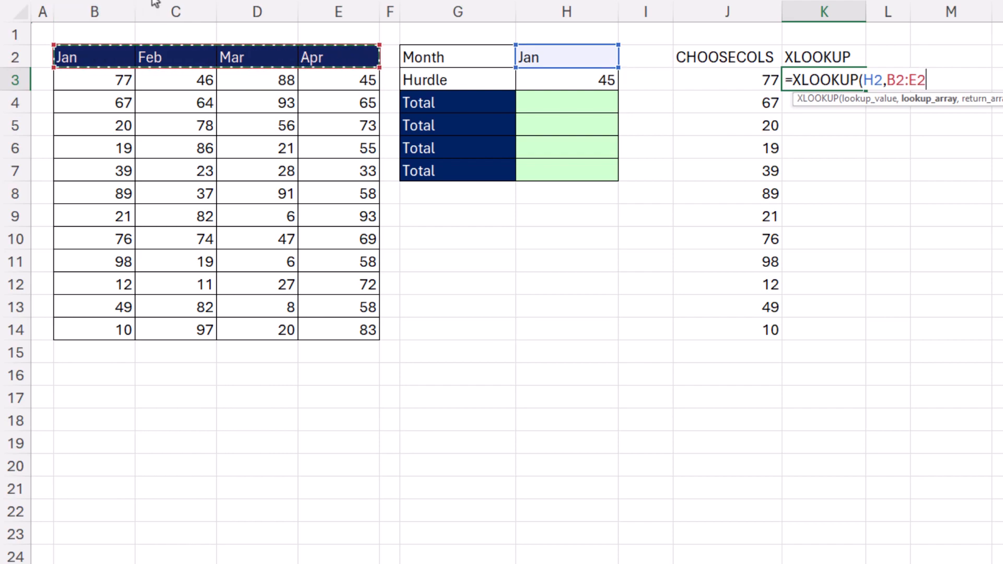
type(",B3:E14")
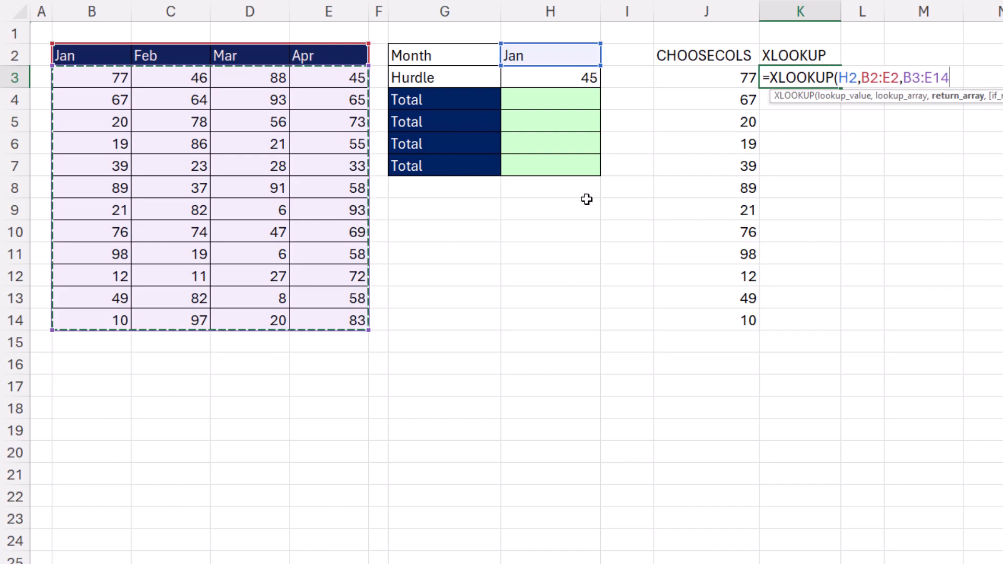
mouse_move(796, 176)
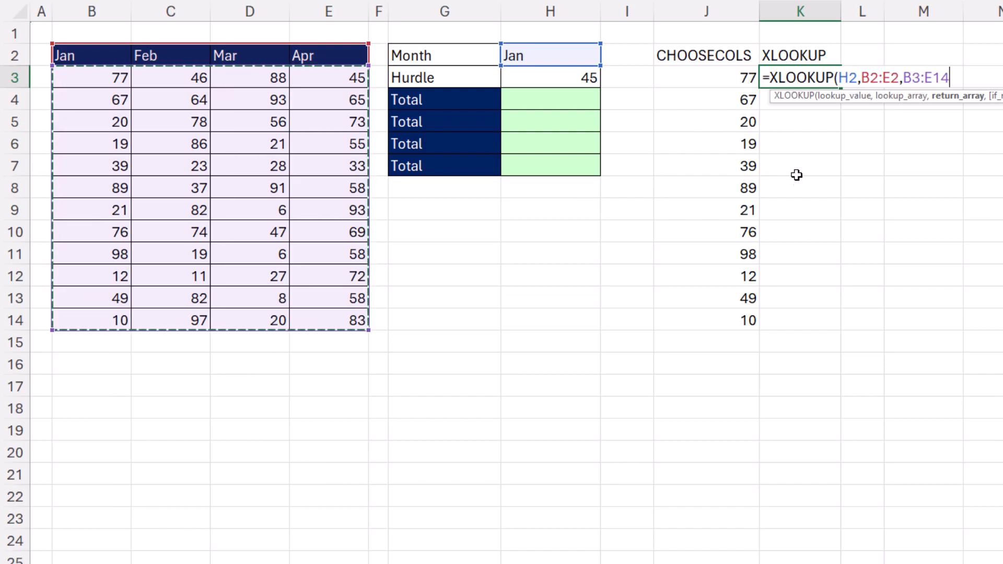
mouse_move(797, 200)
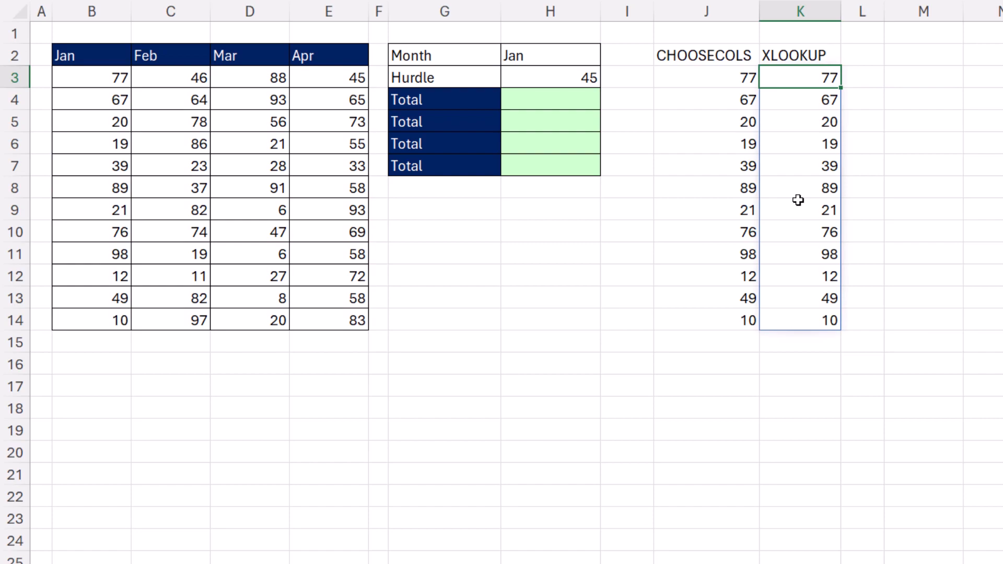
Copy the CHOOSECOLS/XMATCH formula text from J3
left_click(707, 78)
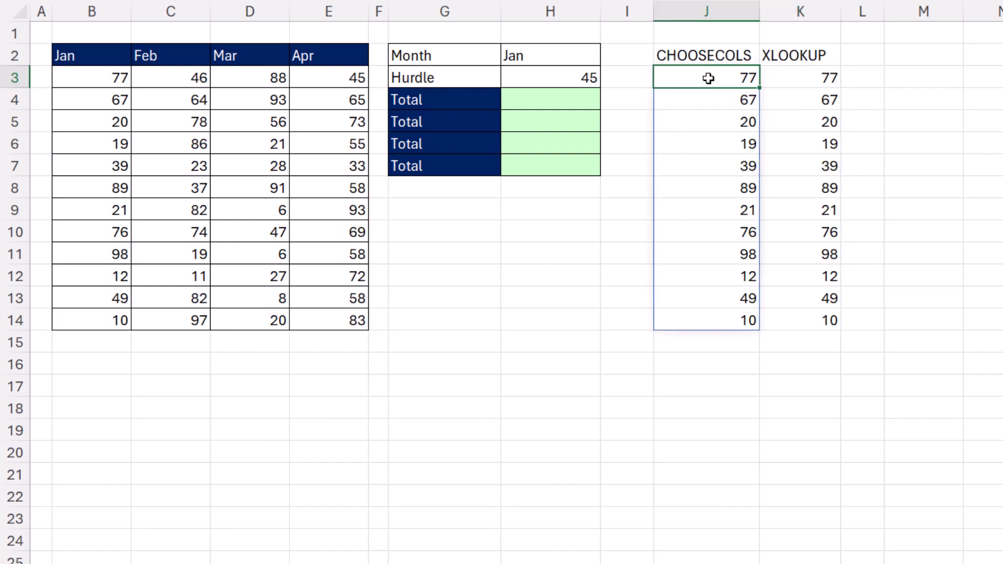
double_click(706, 78)
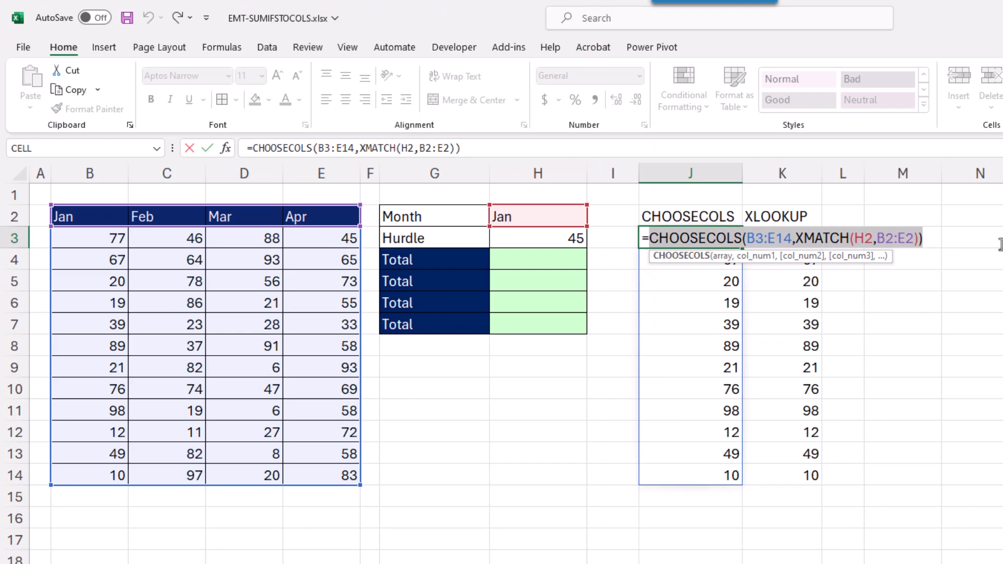
key("ctrl+c")
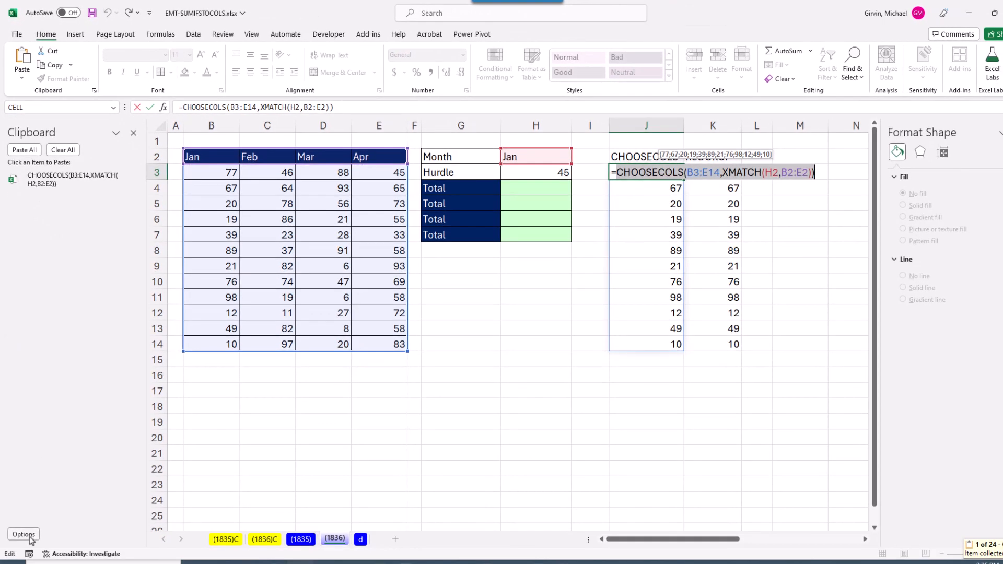
mouse_move(94, 109)
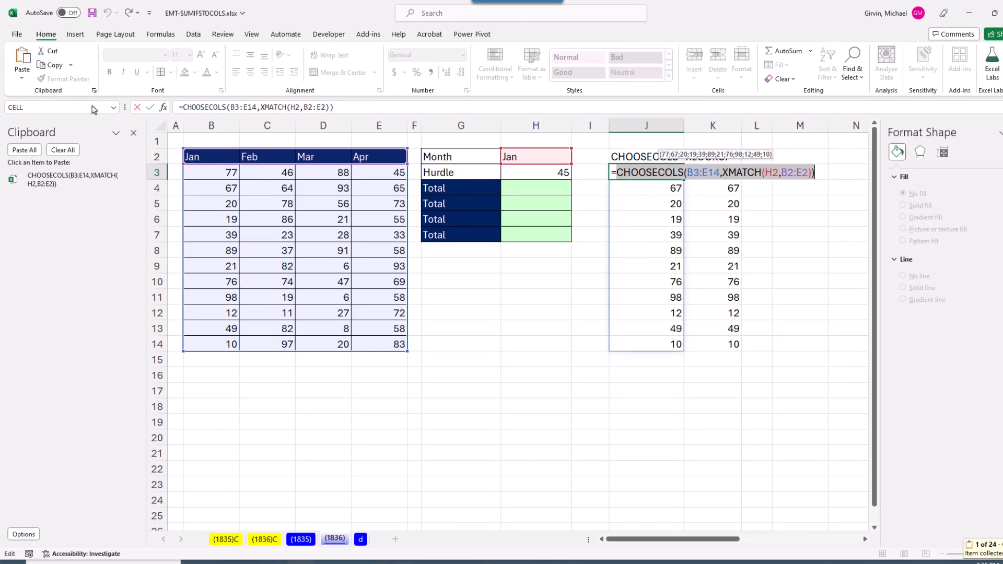
Copy the XLOOKUP formula text from K3 to the clipboard
left_click(23, 533)
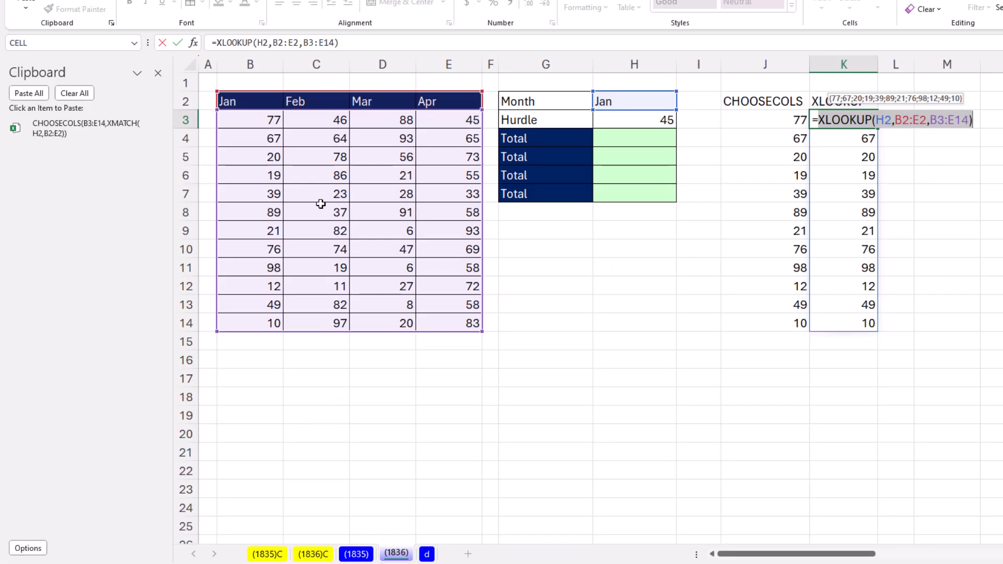
key("ctrl+c")
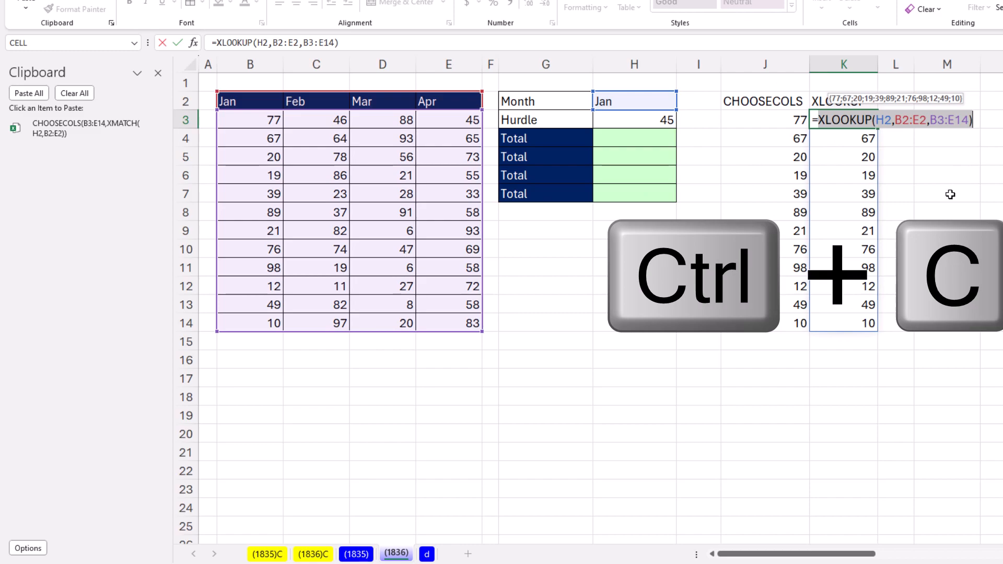
key("ctrl+c")
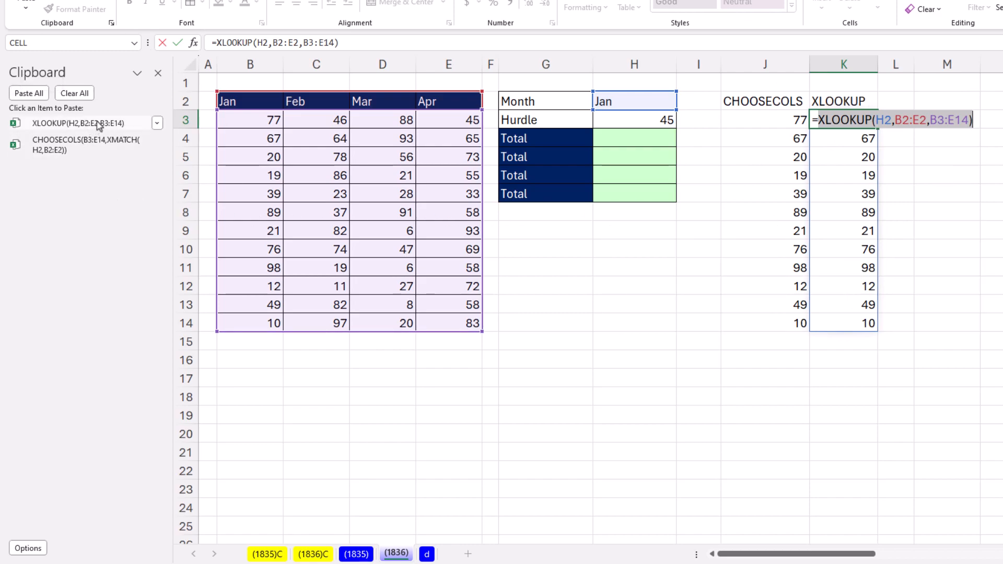
mouse_move(779, 246)
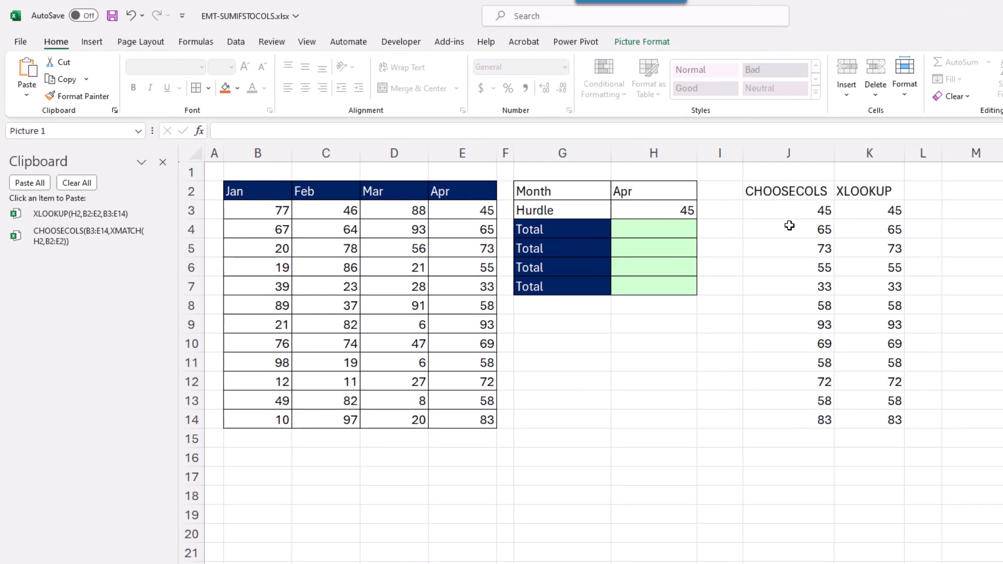
mouse_move(801, 395)
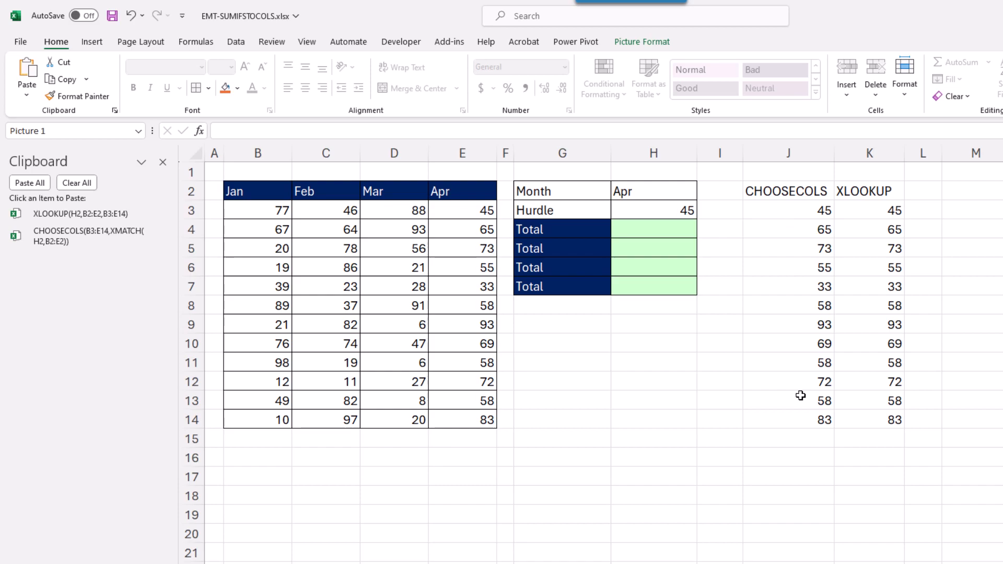
mouse_move(858, 330)
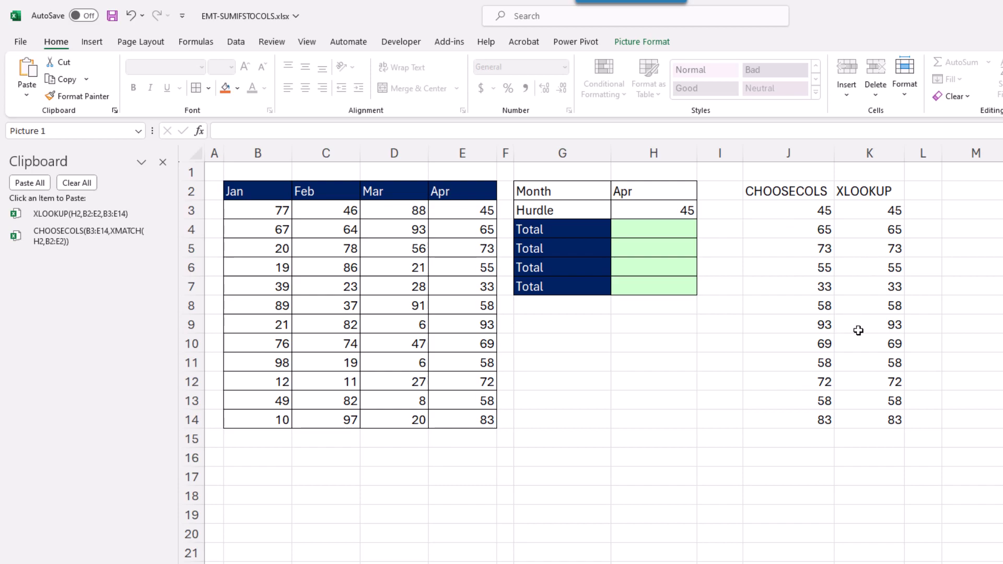
Type the labels 'Array' in J16 and 'Range' in K16
left_click(789, 456)
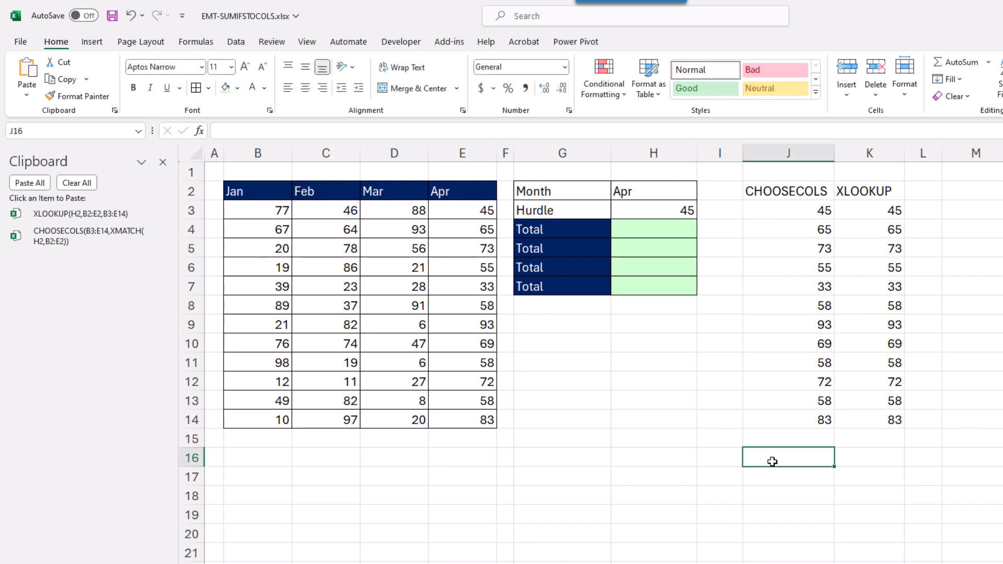
type("Array")
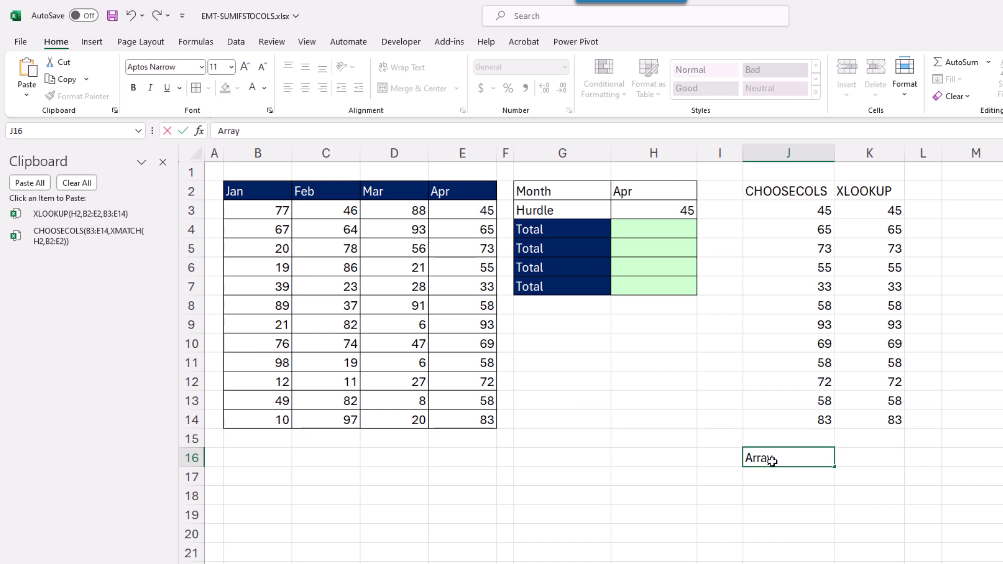
key("Return")
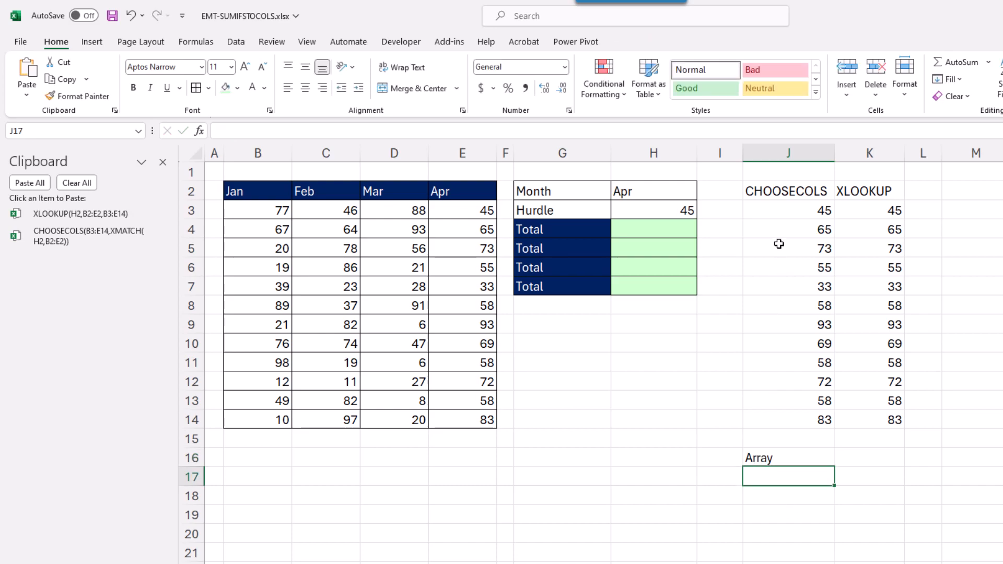
left_click(869, 458)
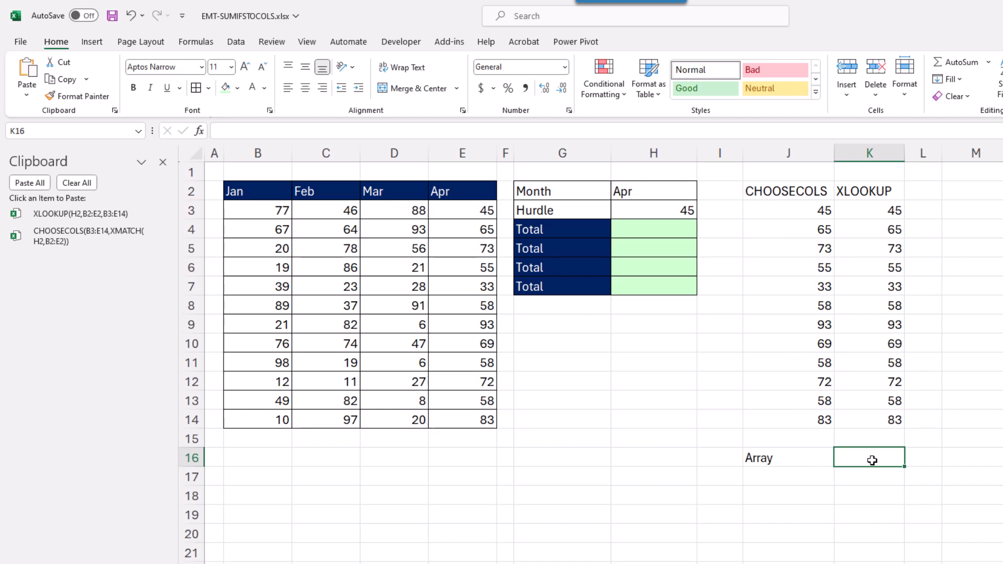
type("Range")
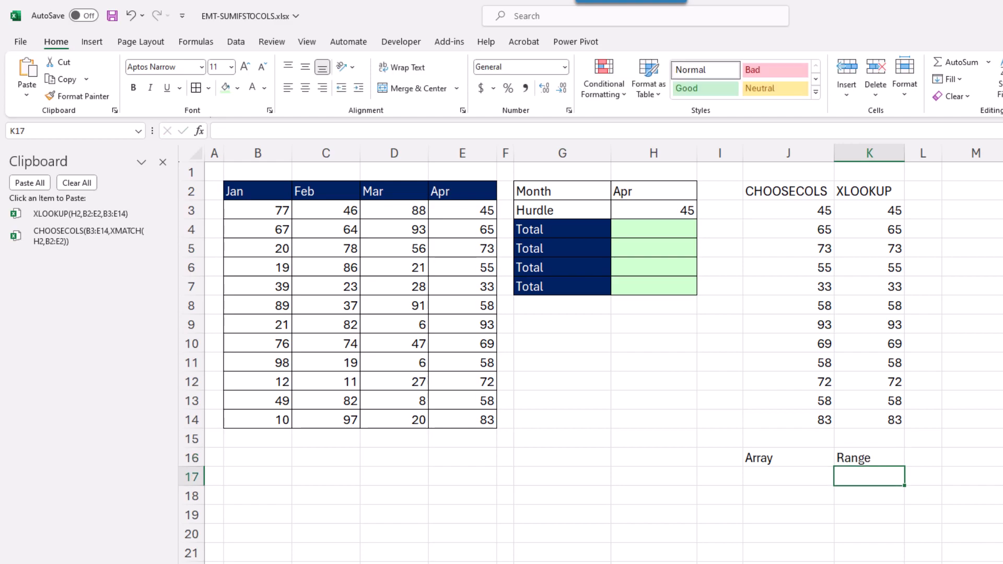
mouse_move(761, 302)
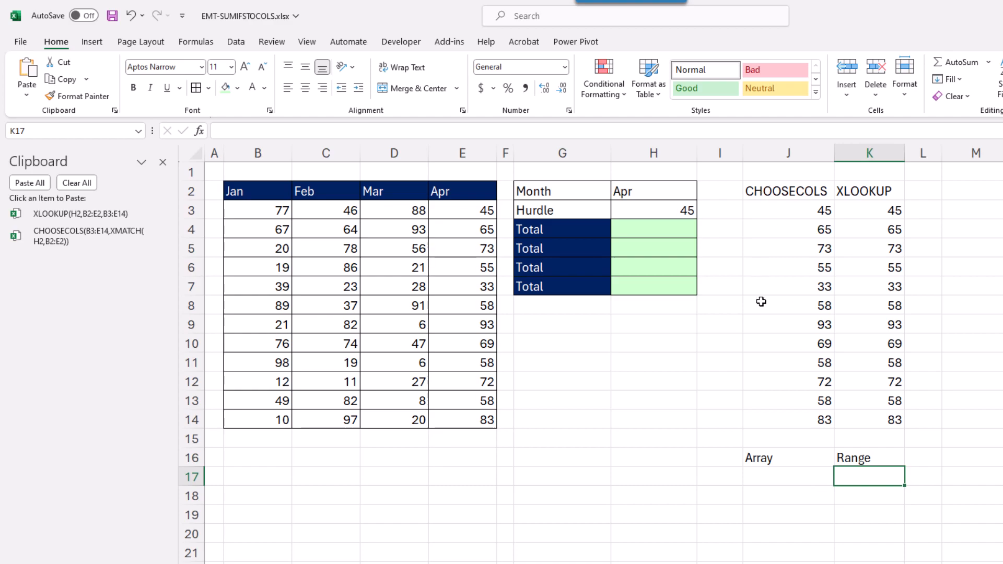
left_click(653, 229)
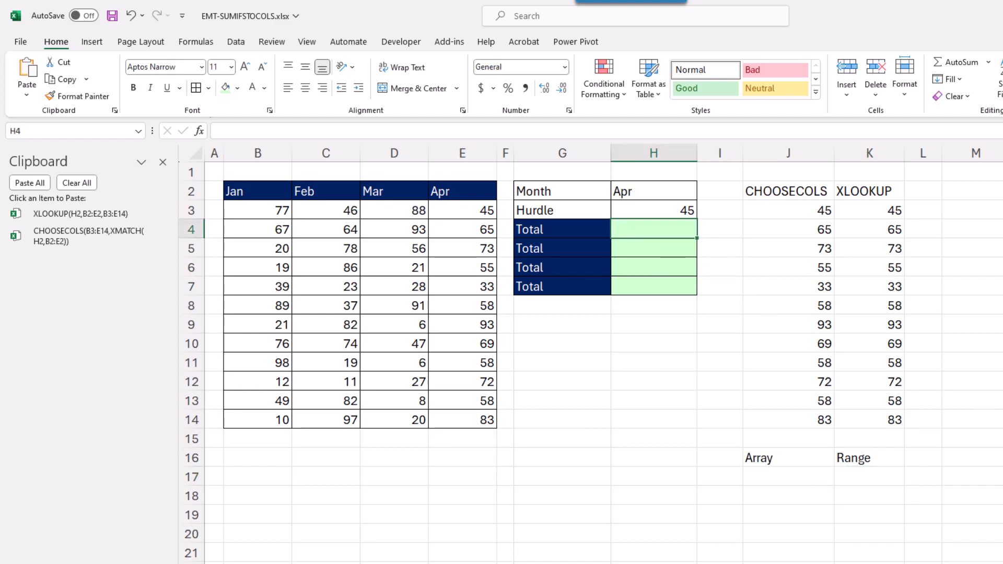
Enter a CHOOSECOLS-based SUMIFS with the hurdle criterion in H4, triggering a formula error
type("=SUMIFS(")
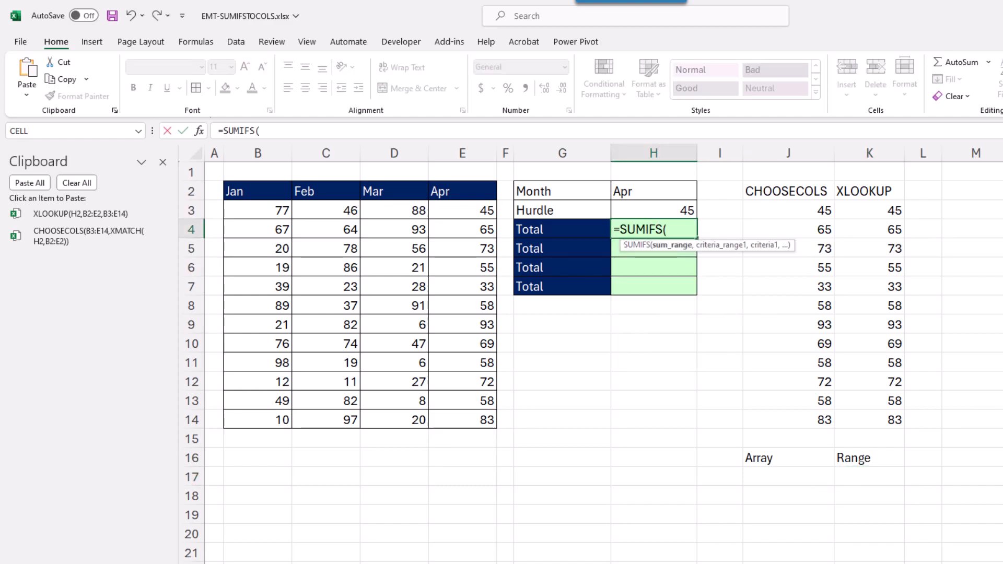
mouse_move(77, 239)
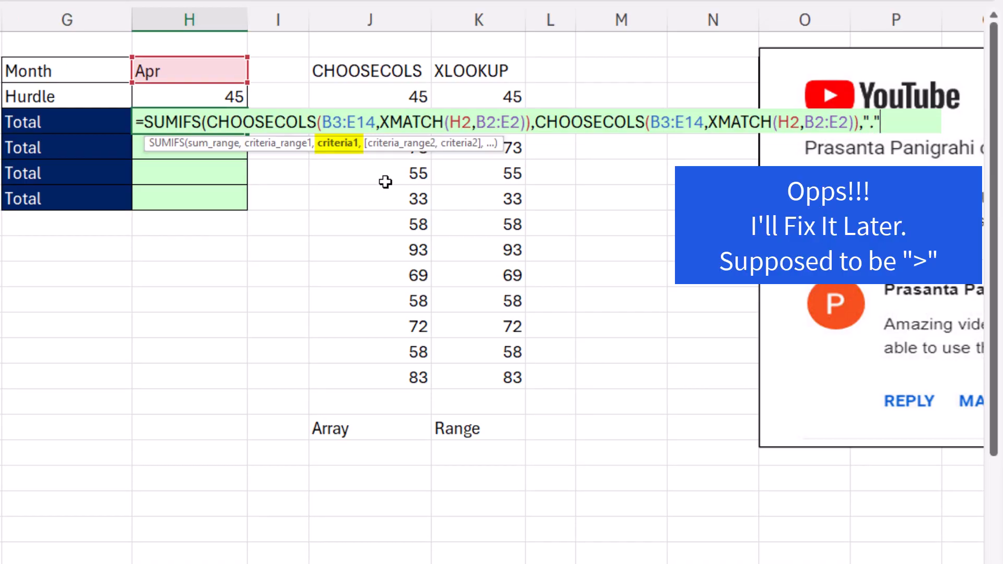
type("&H3")
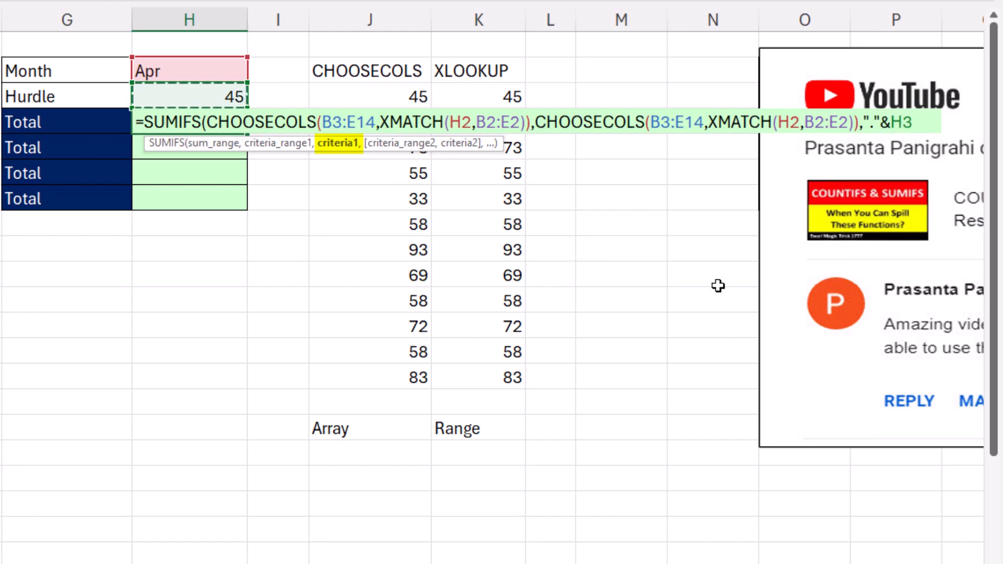
key("Return")
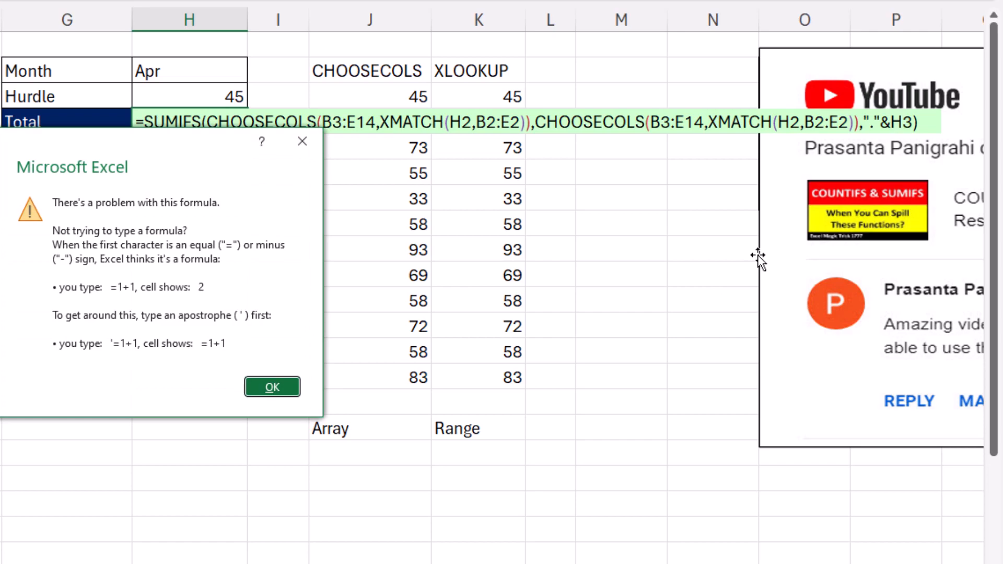
mouse_move(177, 159)
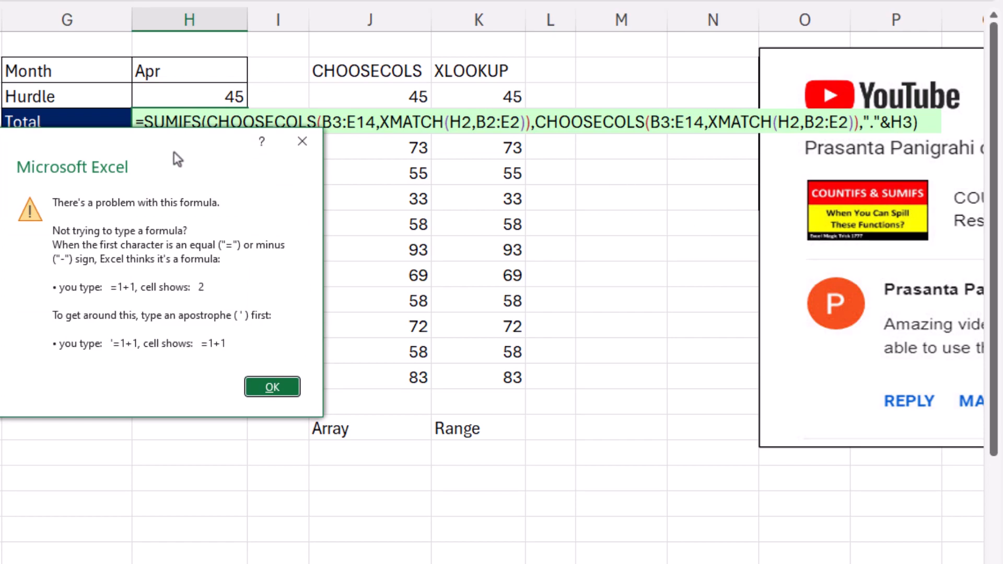
mouse_move(125, 168)
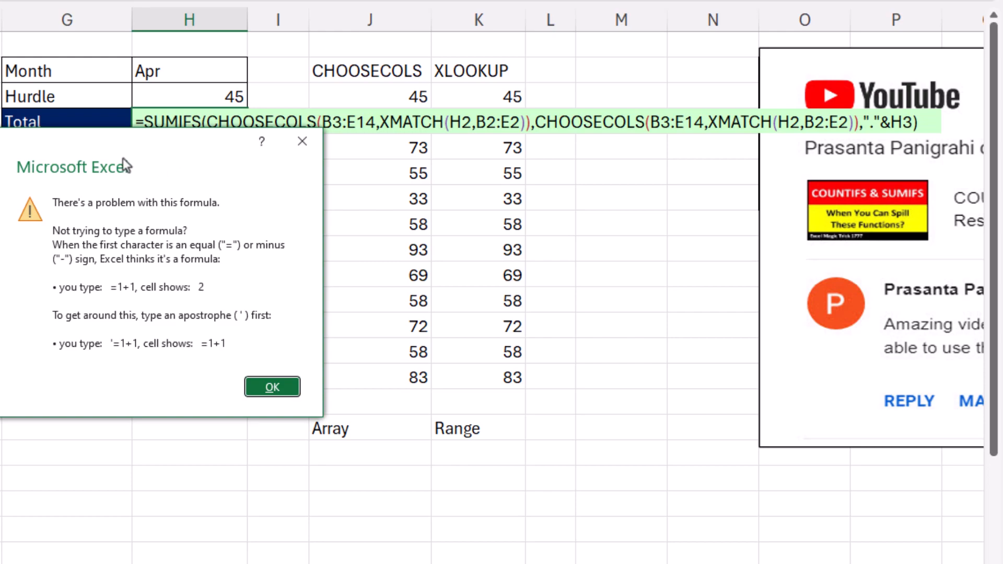
mouse_move(50, 157)
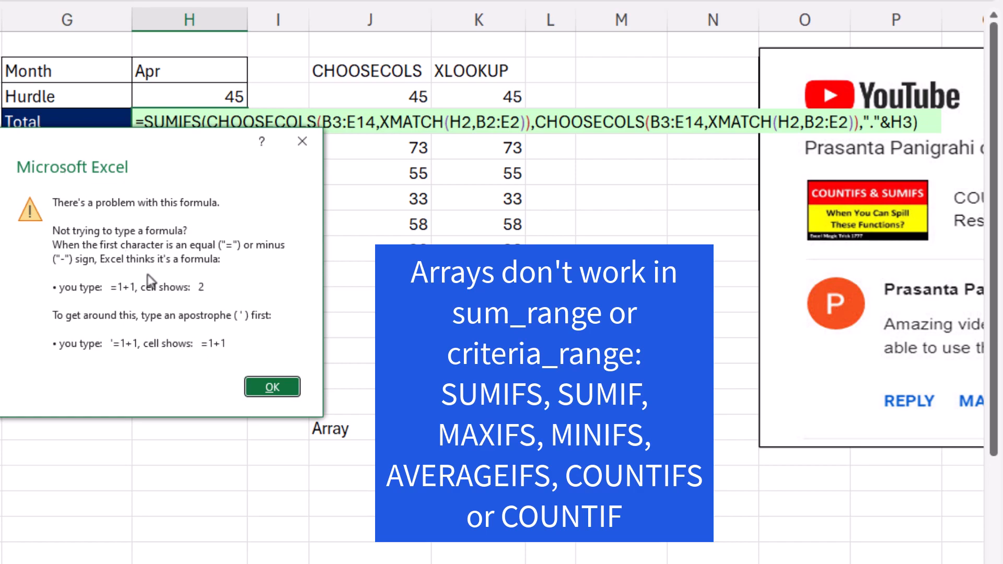
mouse_move(192, 287)
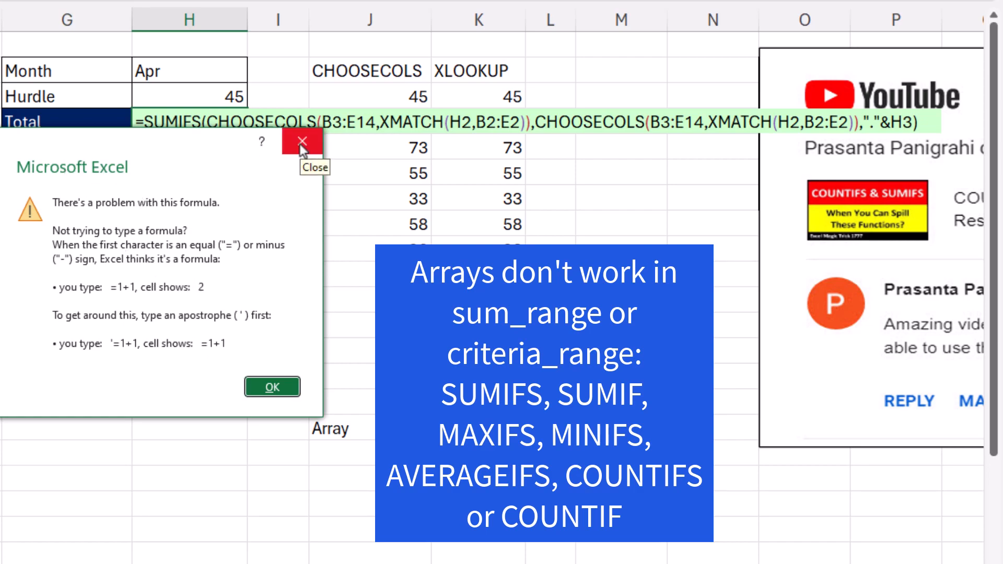
Rebuild H4's SUMIFS with pasted XLOOKUP ranges and ">"&H3, returning 684
left_click(271, 387)
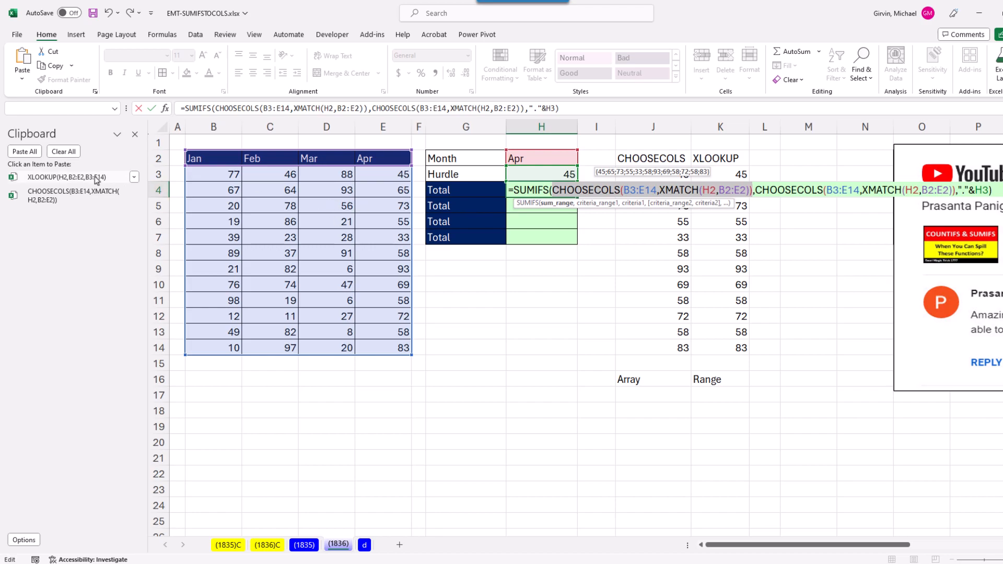
left_click(65, 176)
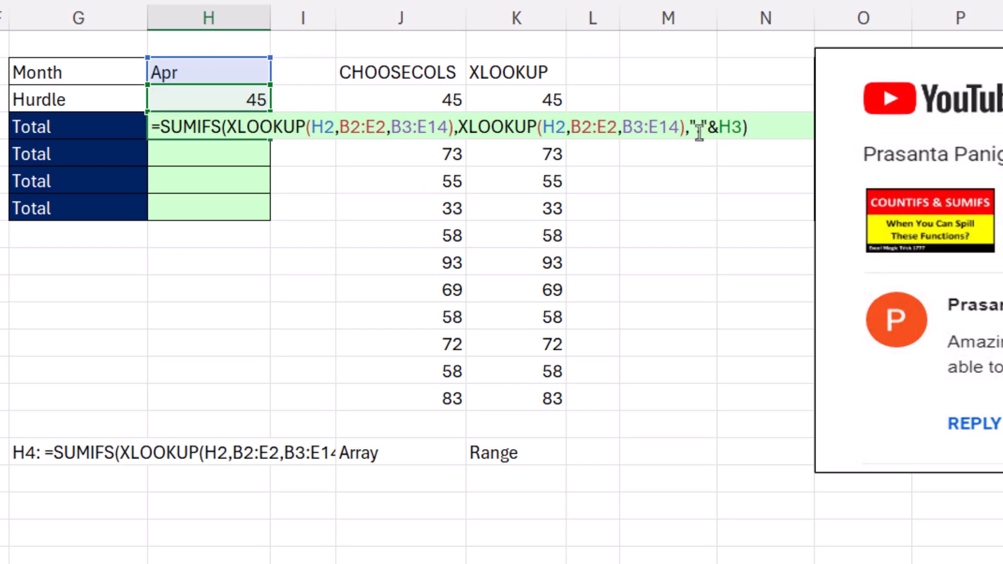
type(">")
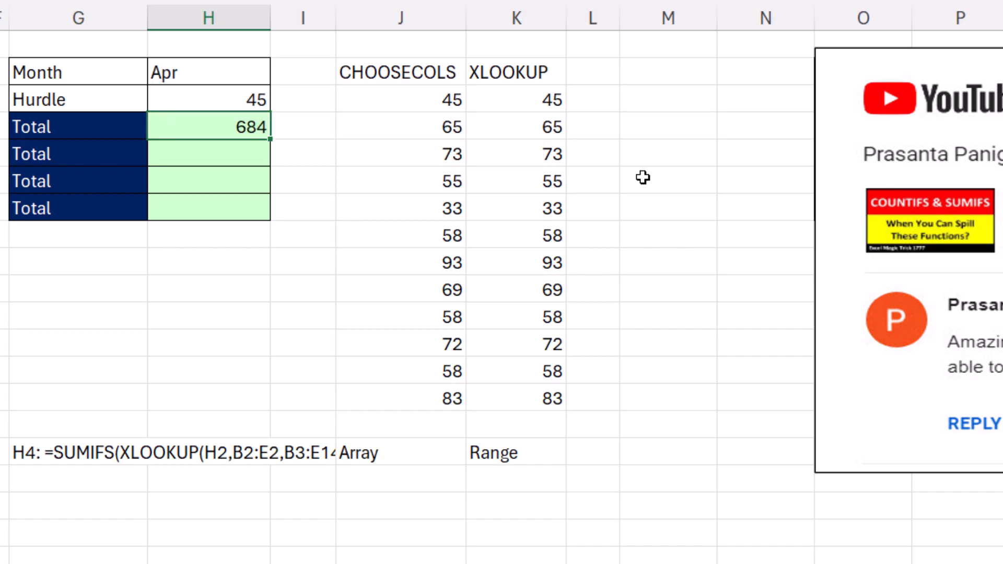
mouse_move(547, 402)
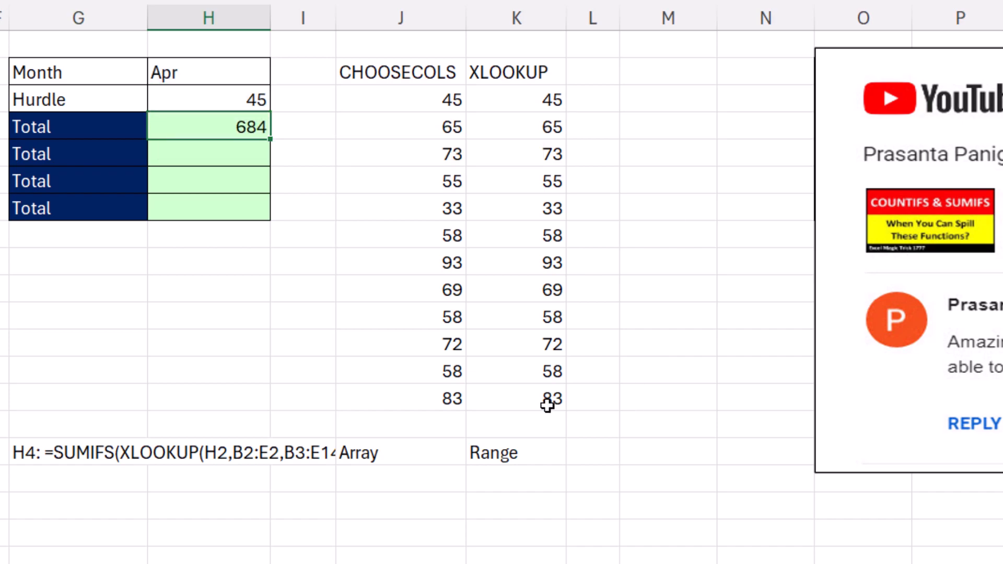
mouse_move(520, 472)
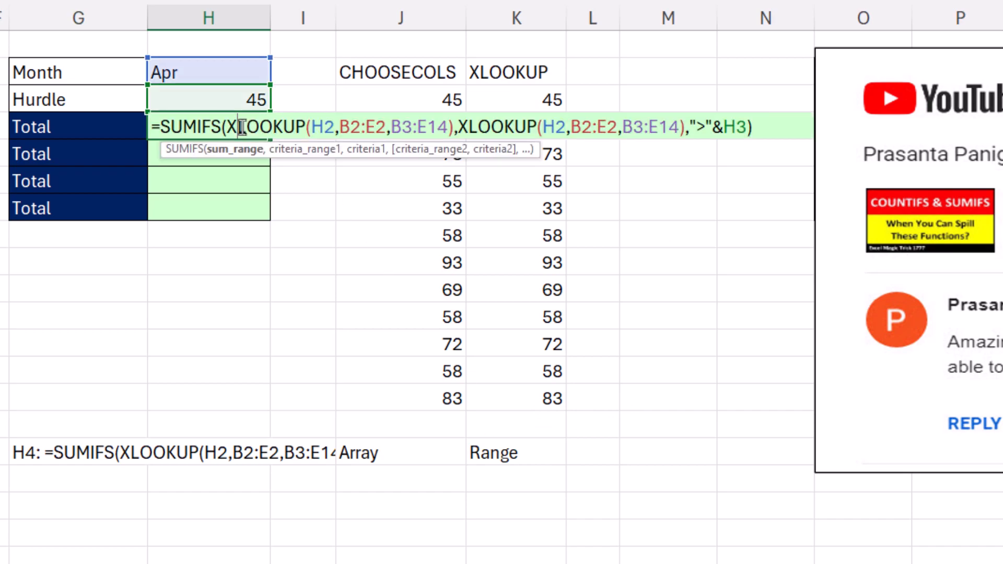
mouse_move(245, 150)
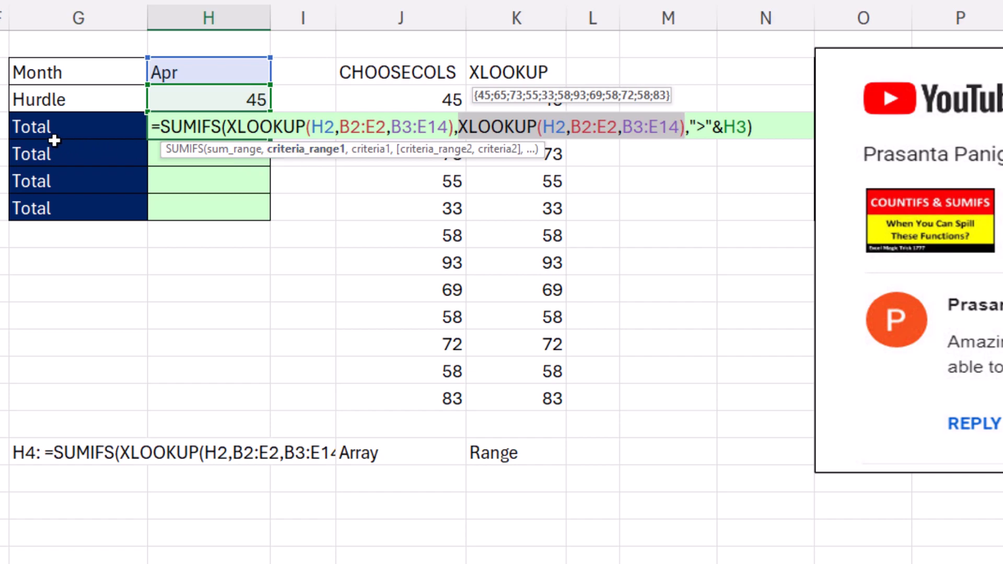
key("Return")
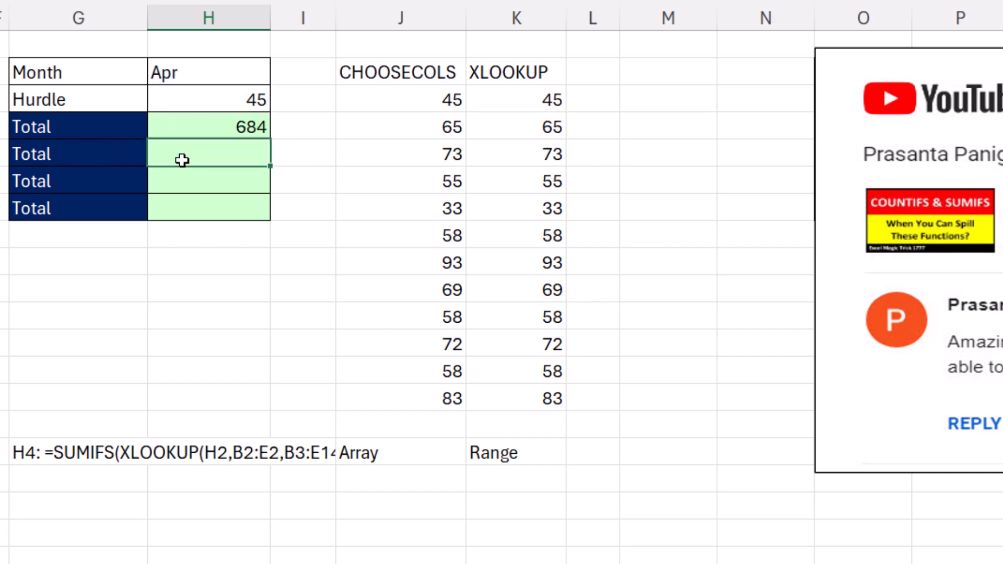
Start =SUMIF(XLOOKUP(H2,B2:E2,B3:E14), in H5
type("=s")
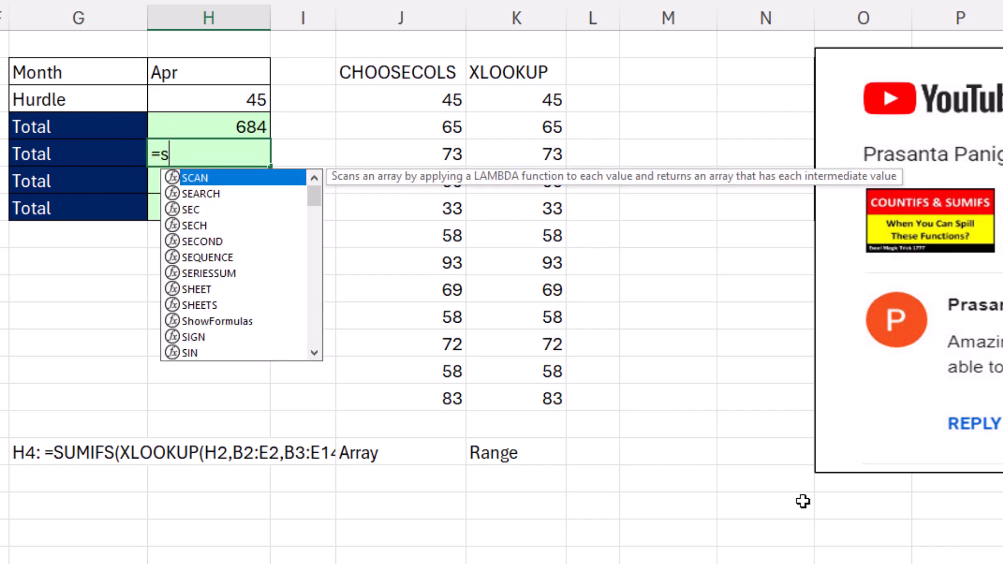
type("UMIF(")
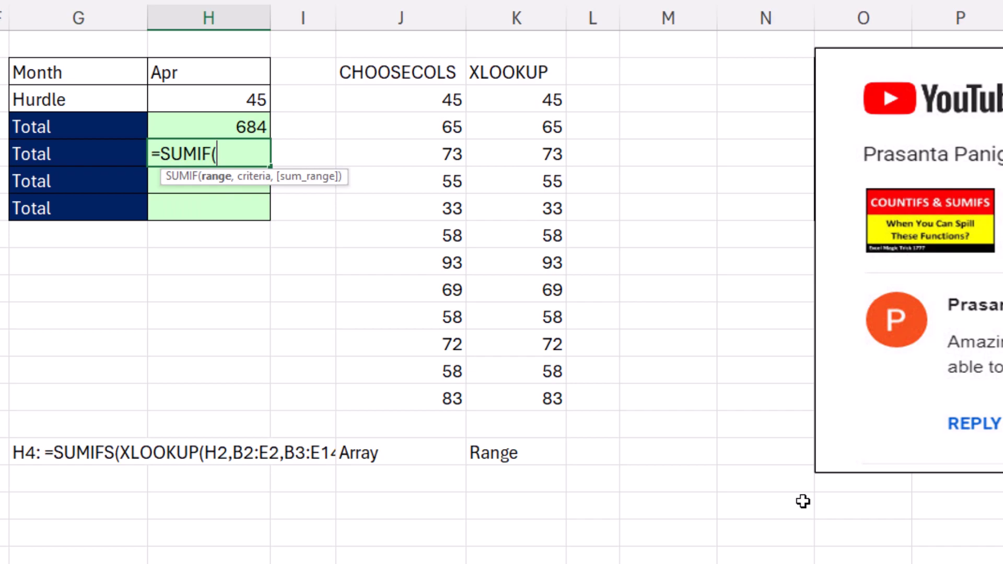
mouse_move(282, 194)
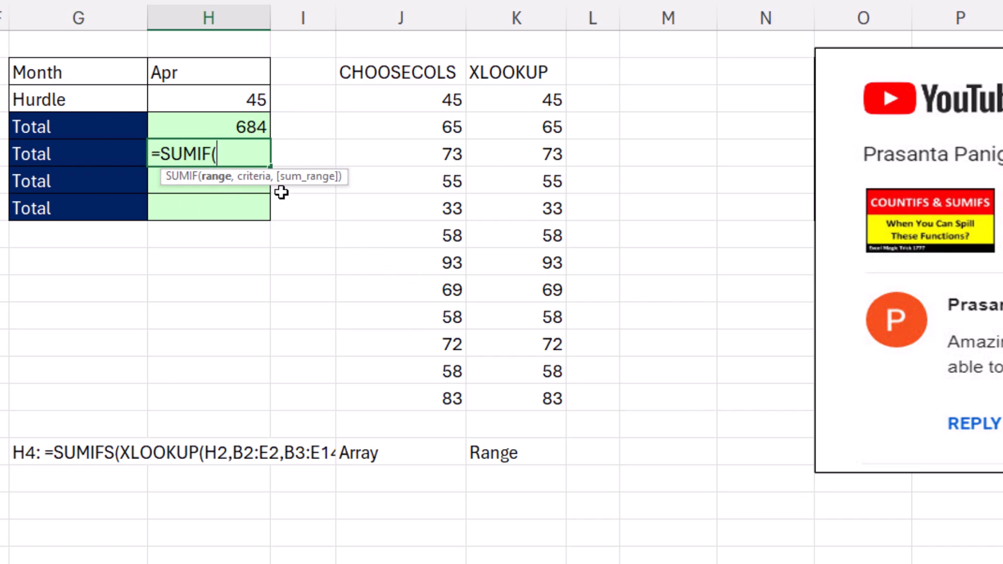
mouse_move(216, 196)
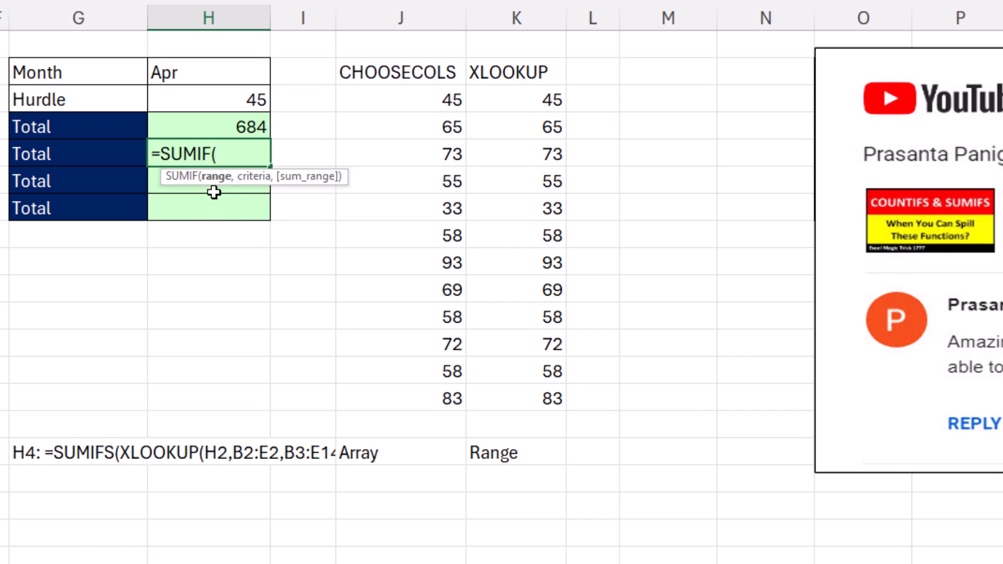
type("XLOOKUP(H2,B2:E2,B3:E14)")
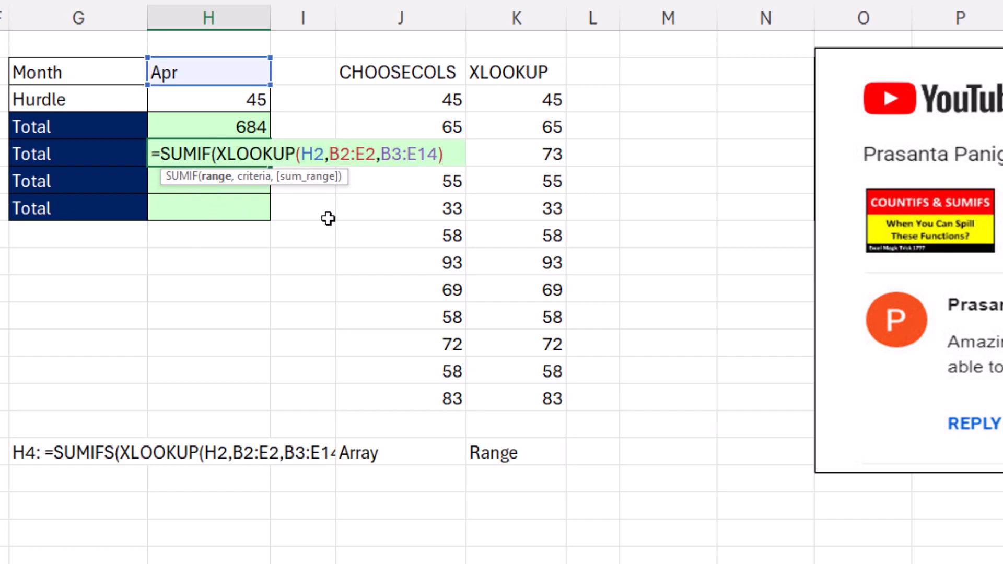
type(",")
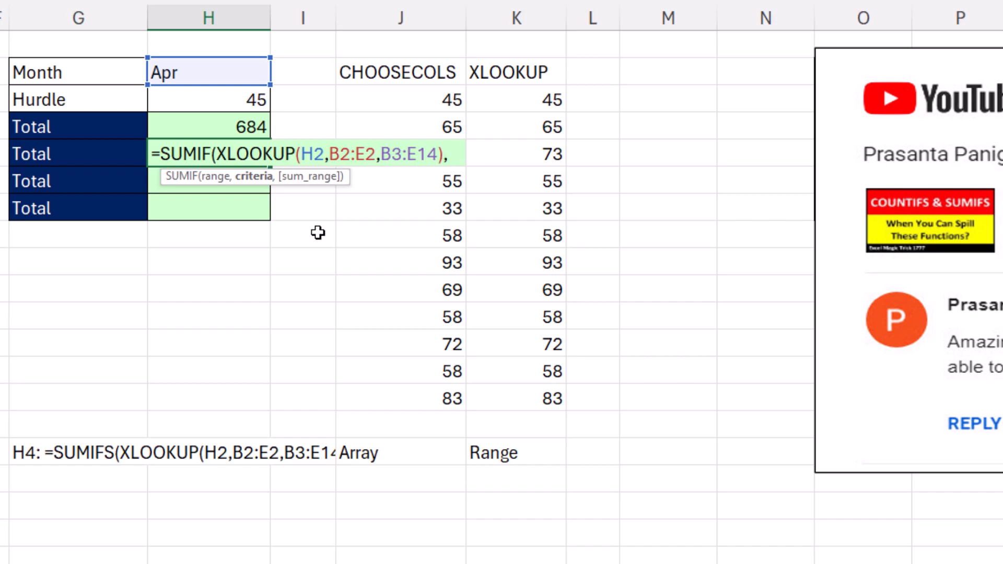
Finish the H5 SUMIF with criterion ">"&H3, returning 684
type("\">\"")
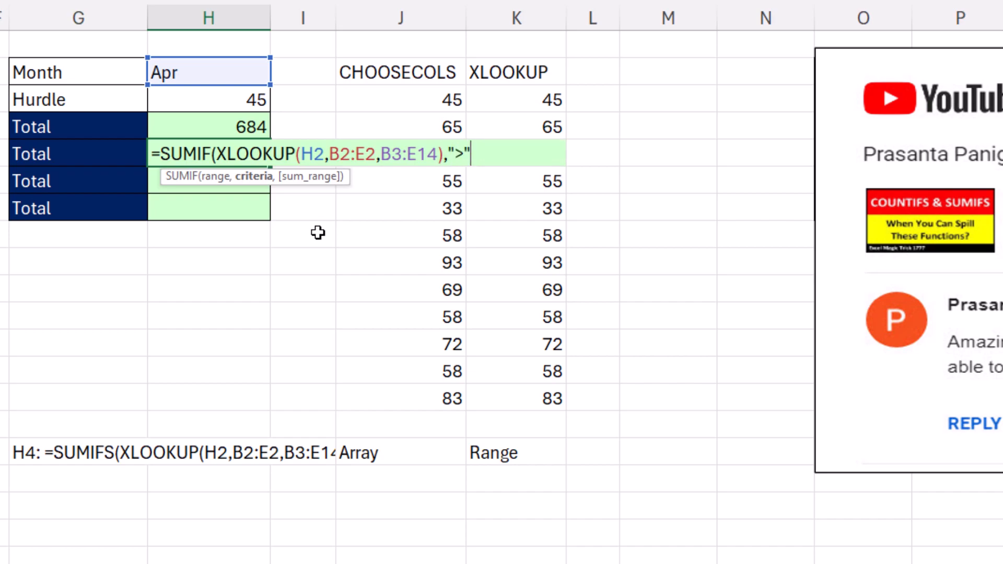
left_click(207, 99)
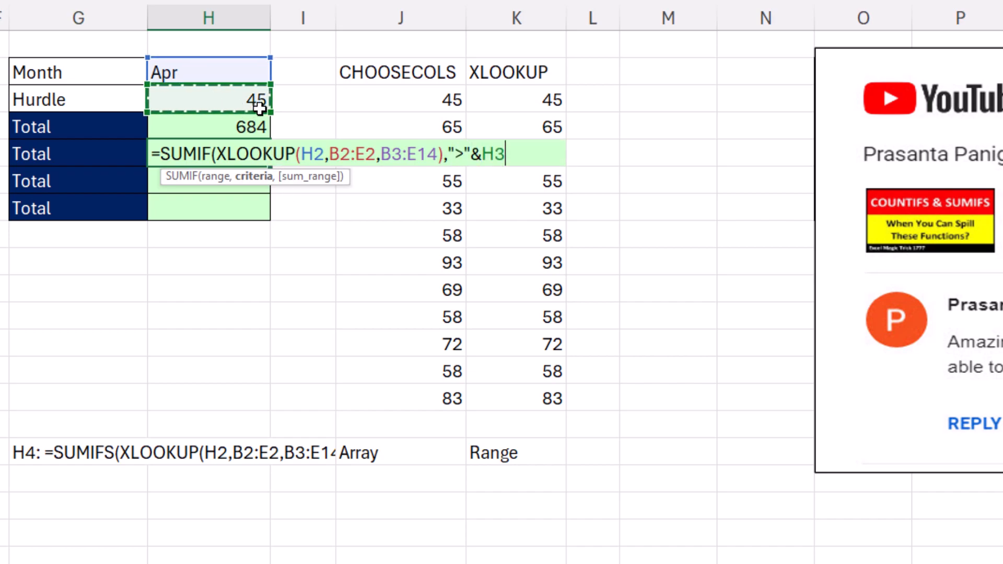
mouse_move(544, 308)
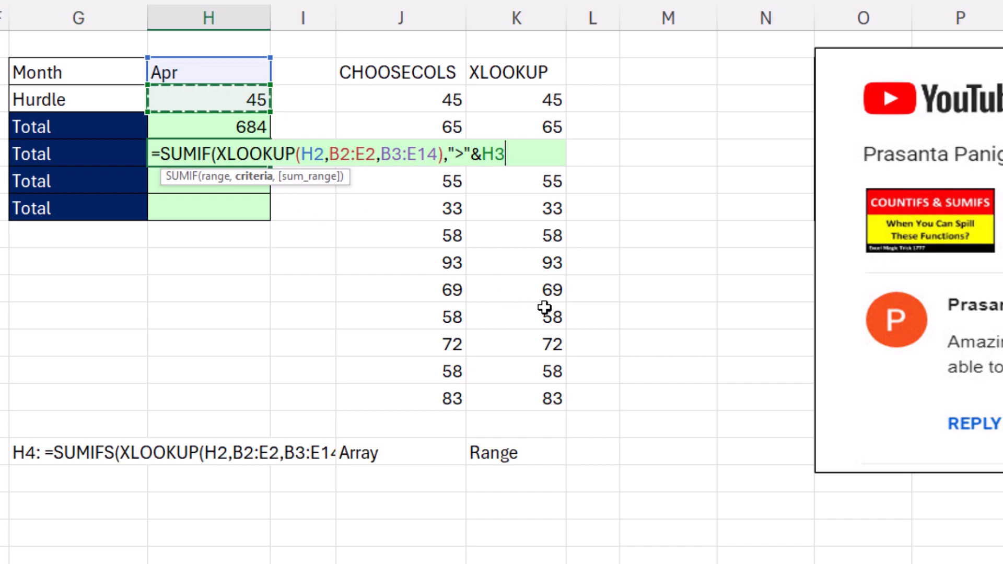
type(")")
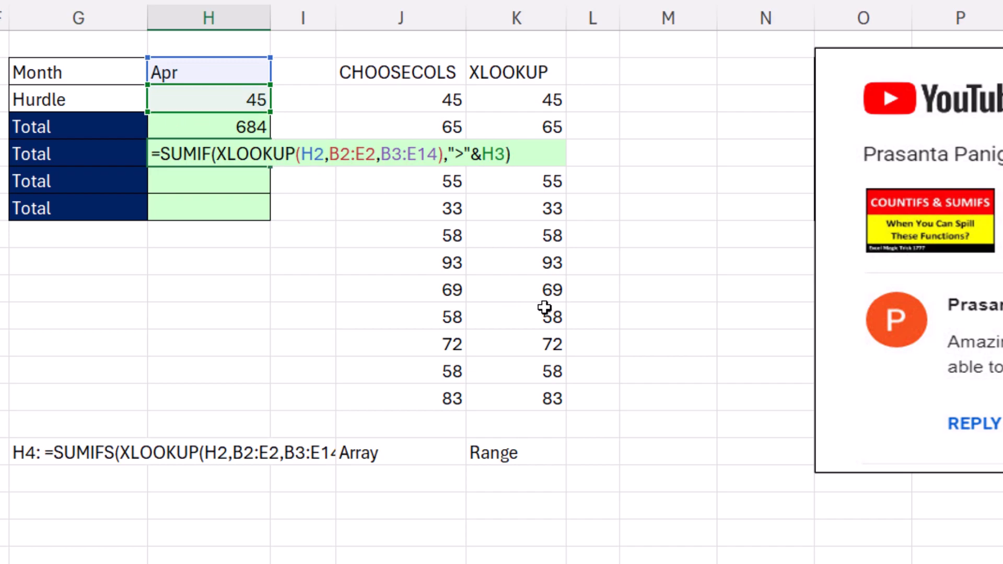
key("Return")
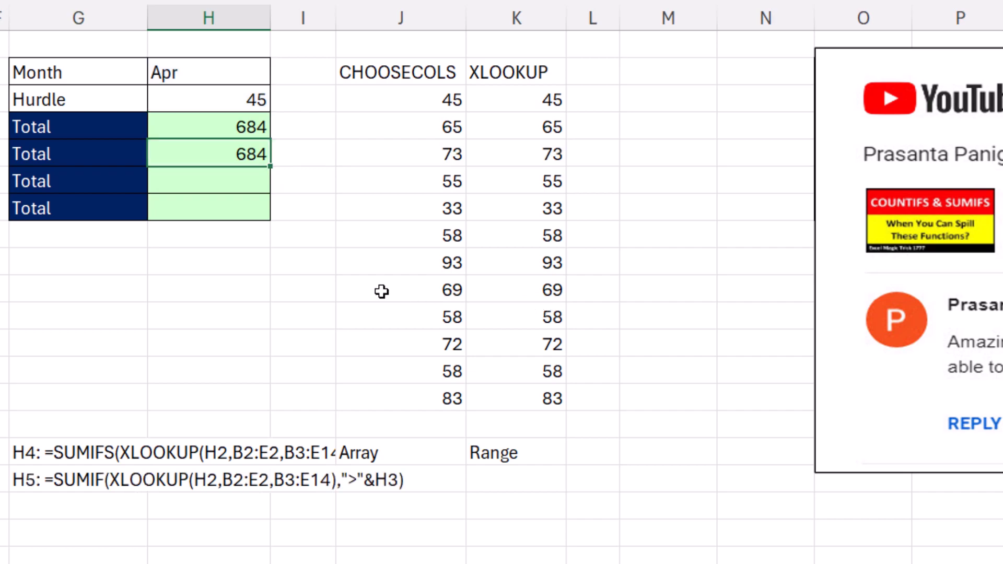
mouse_move(242, 373)
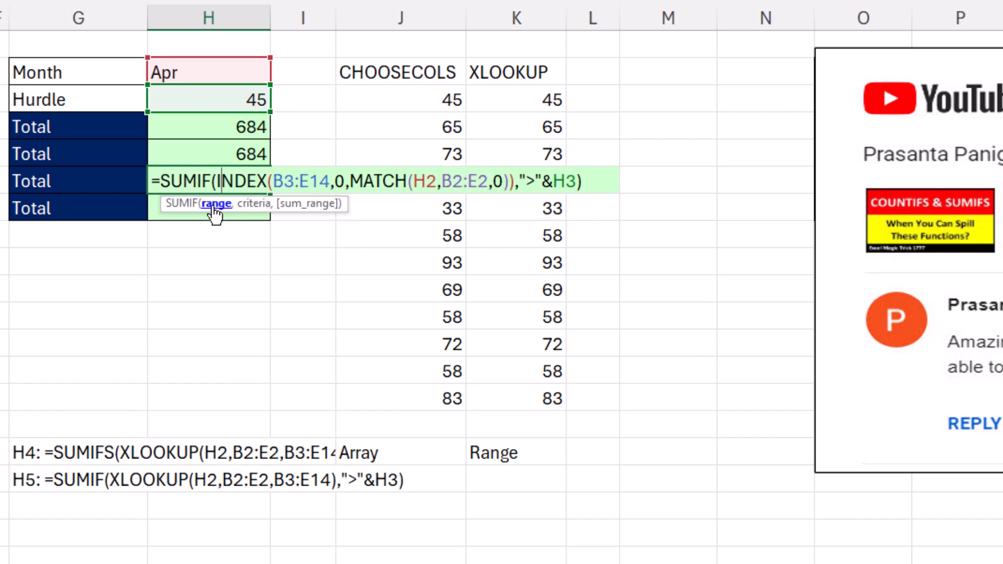
mouse_move(696, 57)
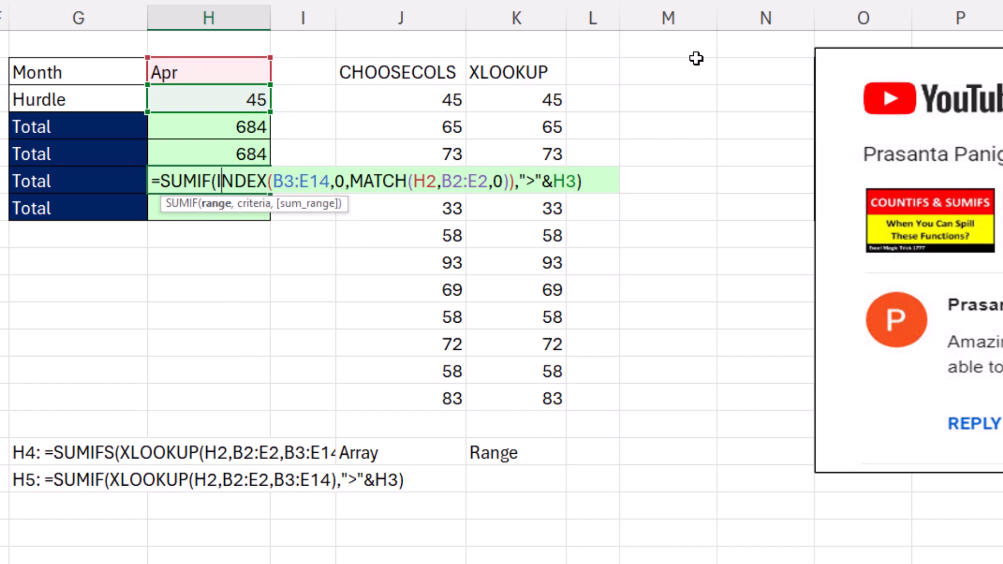
mouse_move(513, 100)
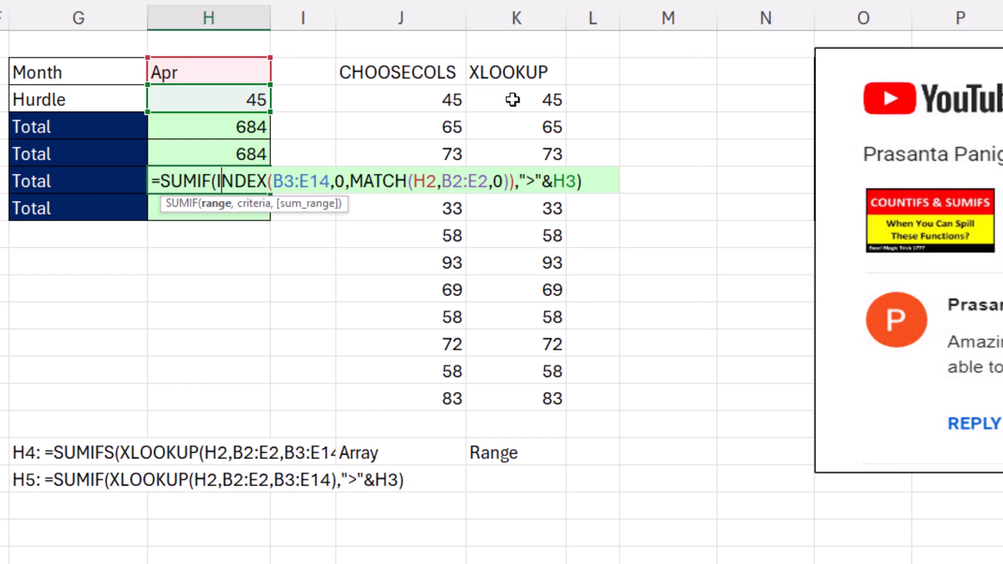
mouse_move(301, 197)
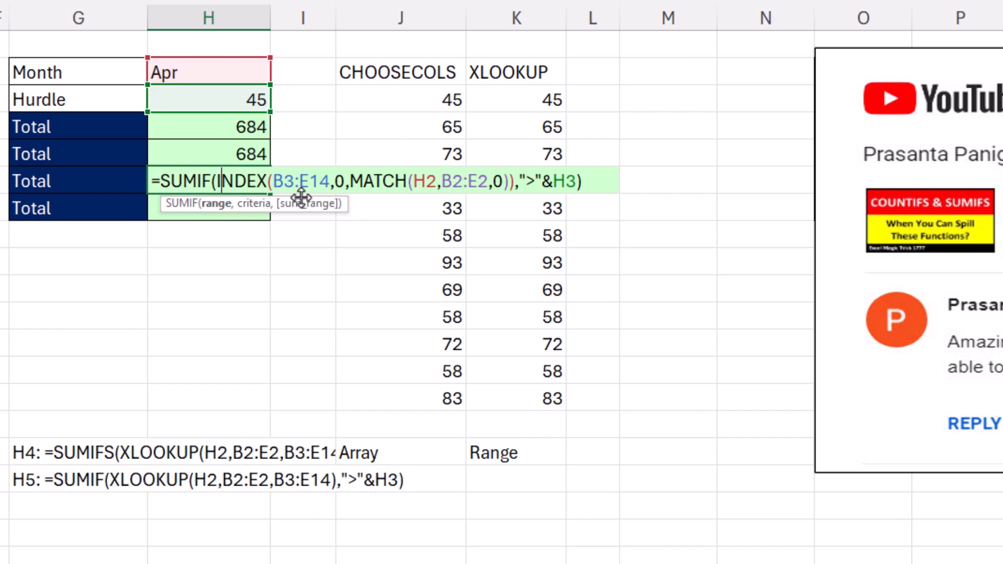
mouse_move(262, 203)
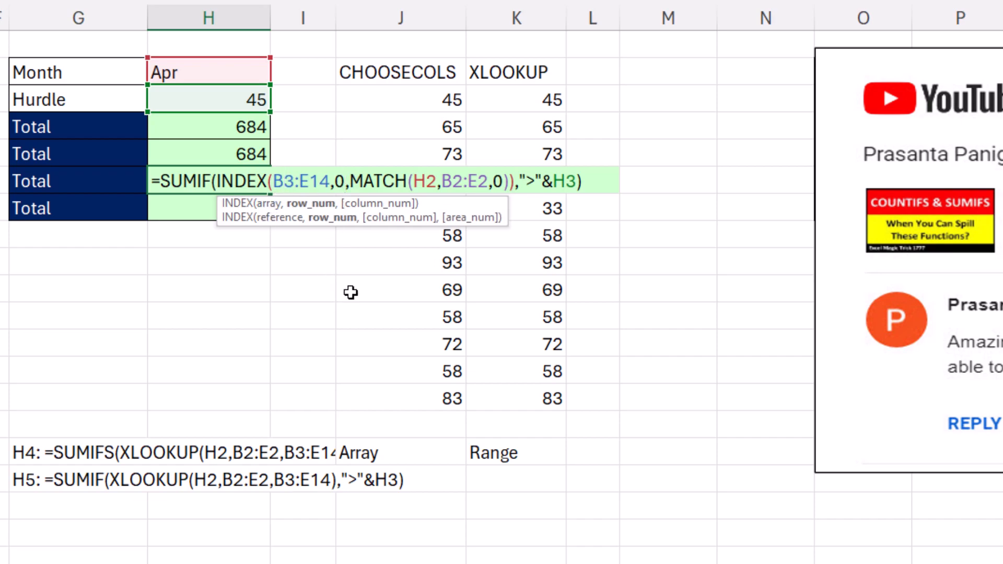
mouse_move(345, 256)
type("=SUM((B3:E14>H3)*(B2:E2=H2)*B3:E14)")
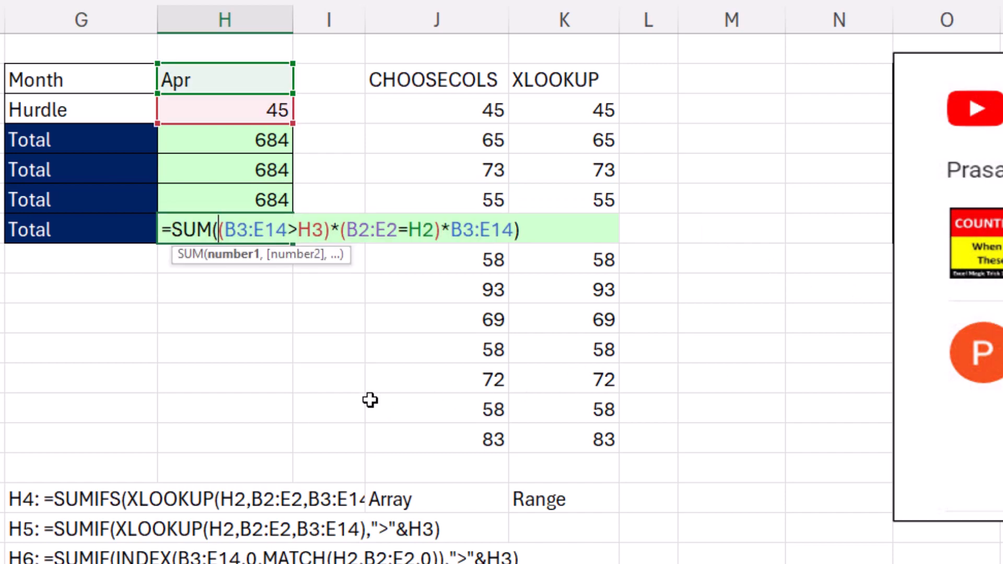
mouse_move(378, 257)
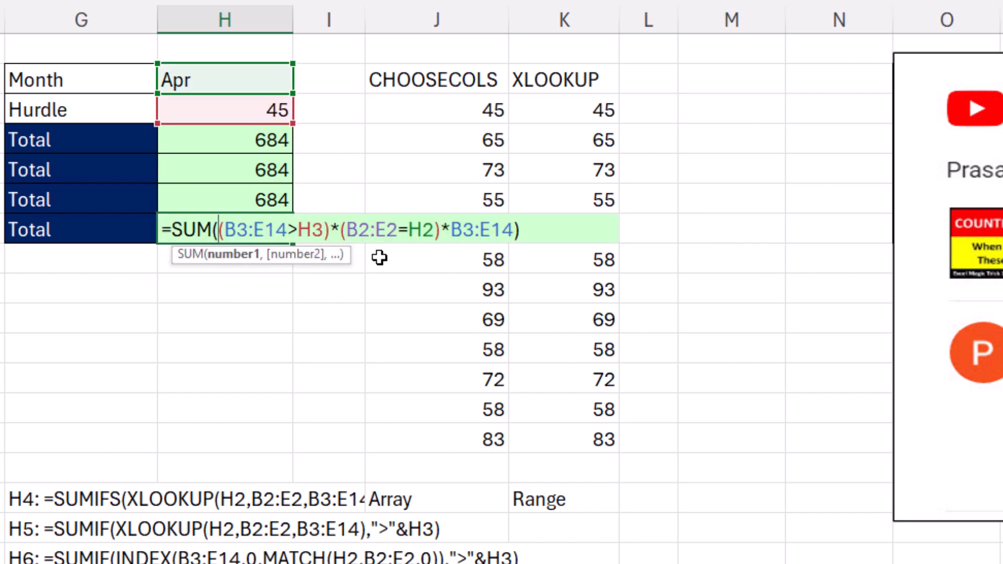
mouse_move(518, 283)
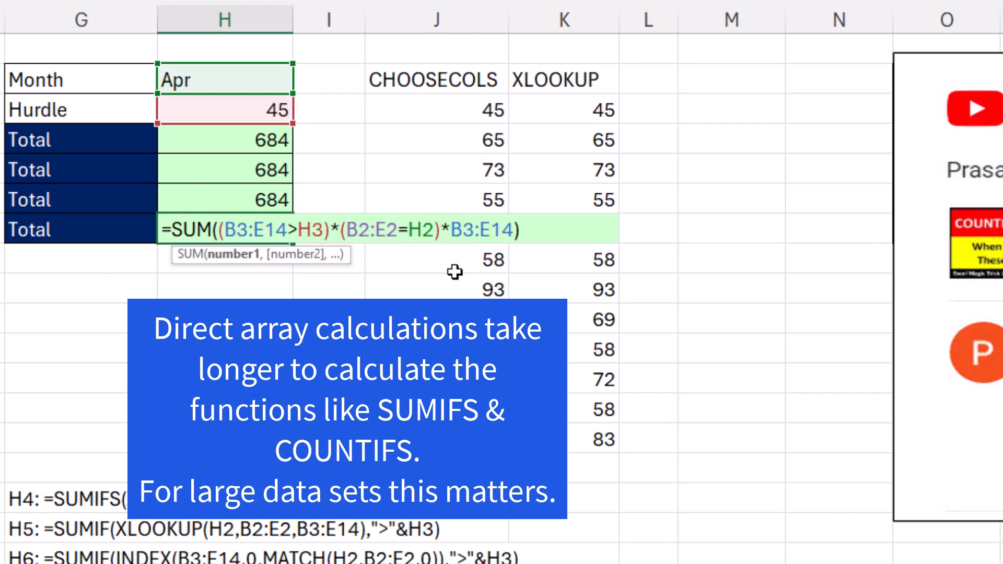
mouse_move(531, 269)
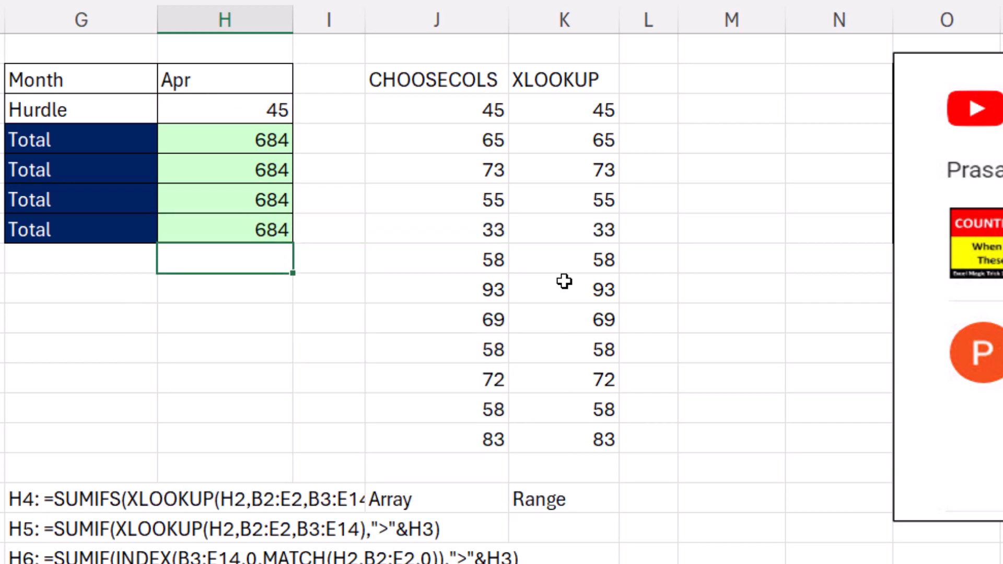
mouse_move(264, 170)
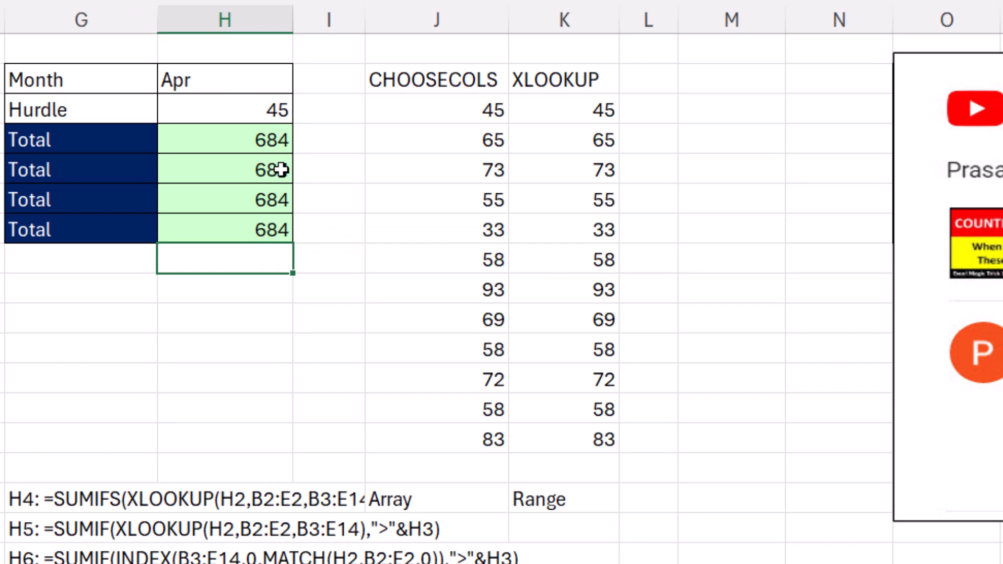
double_click(224, 169)
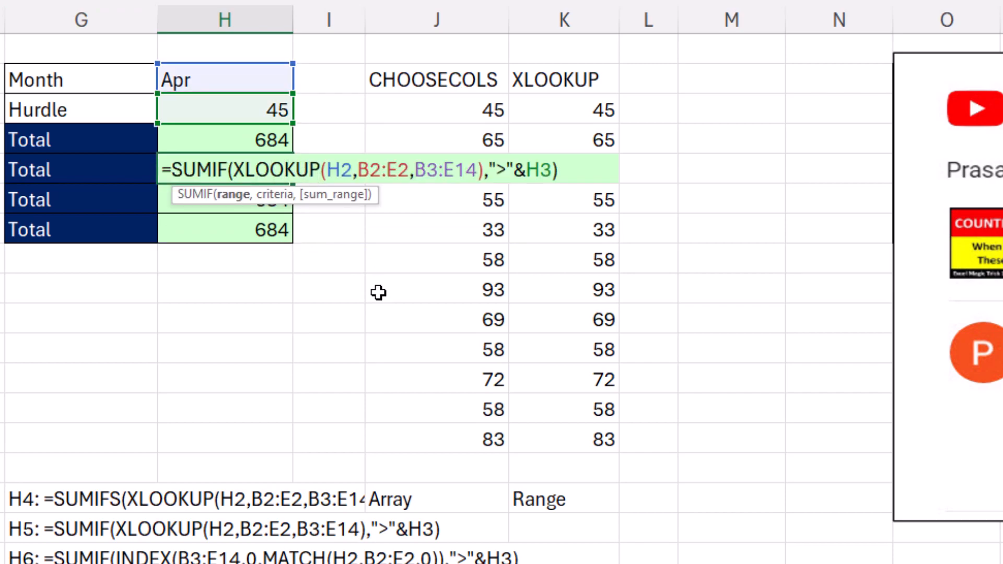
key("Return")
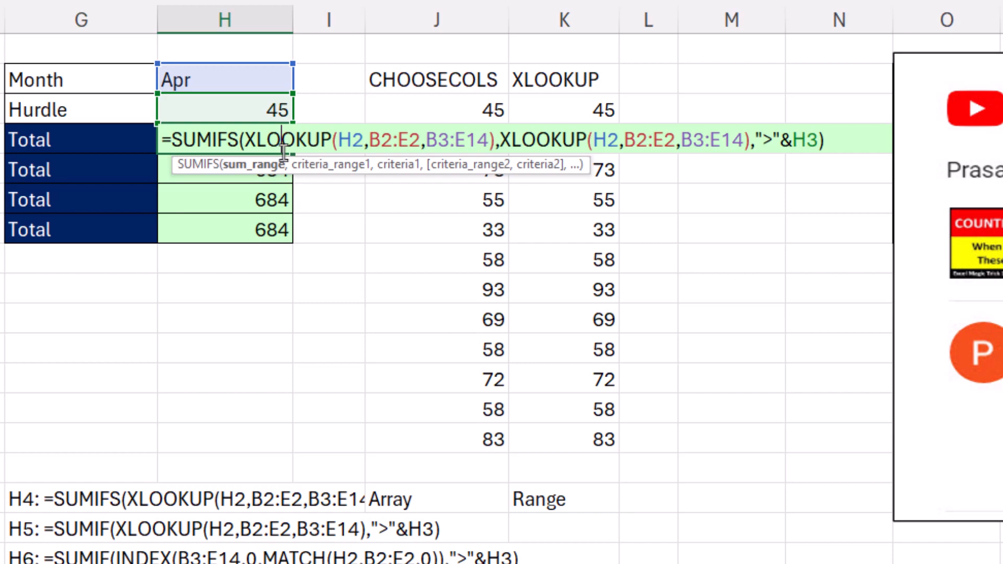
left_click(318, 550)
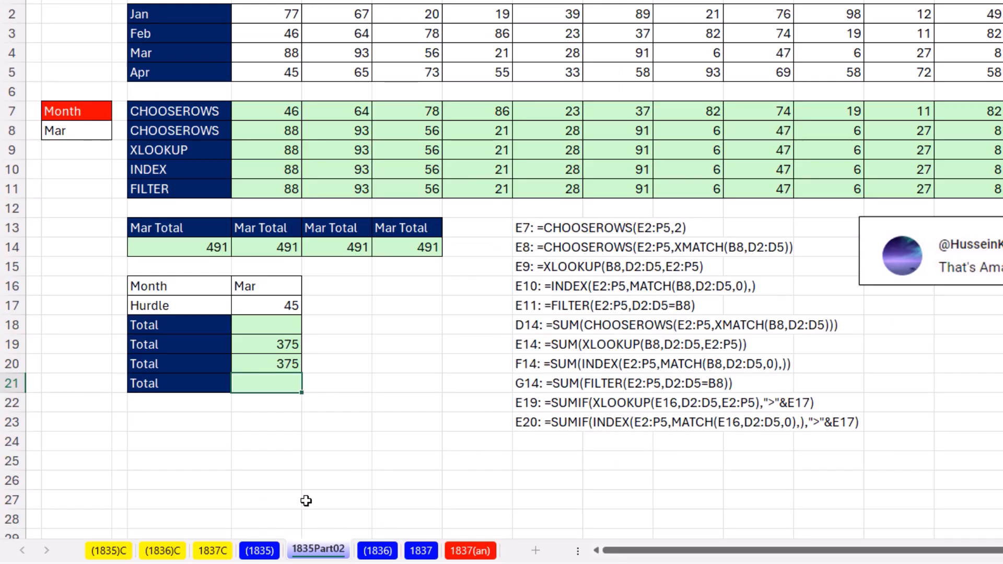
mouse_move(328, 405)
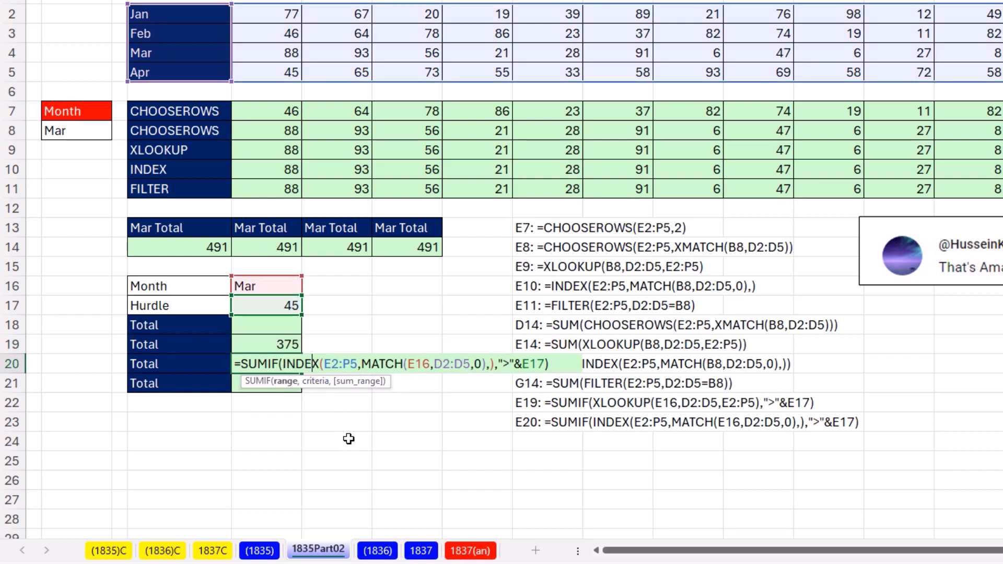
mouse_move(341, 485)
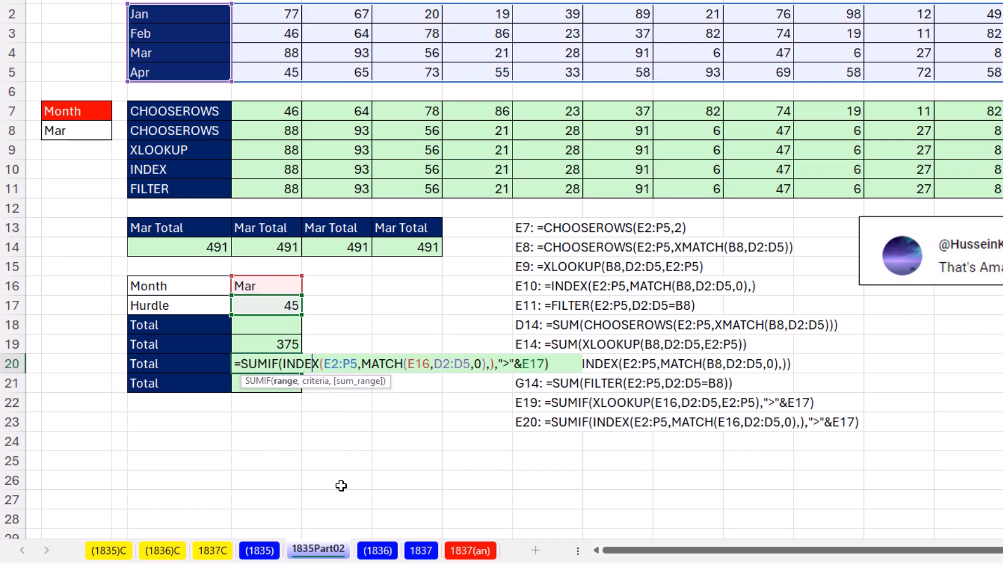
key("Return")
type("=SUMIF(FILTER(E2:P5,D2:D5=E16),\">\"&E17)")
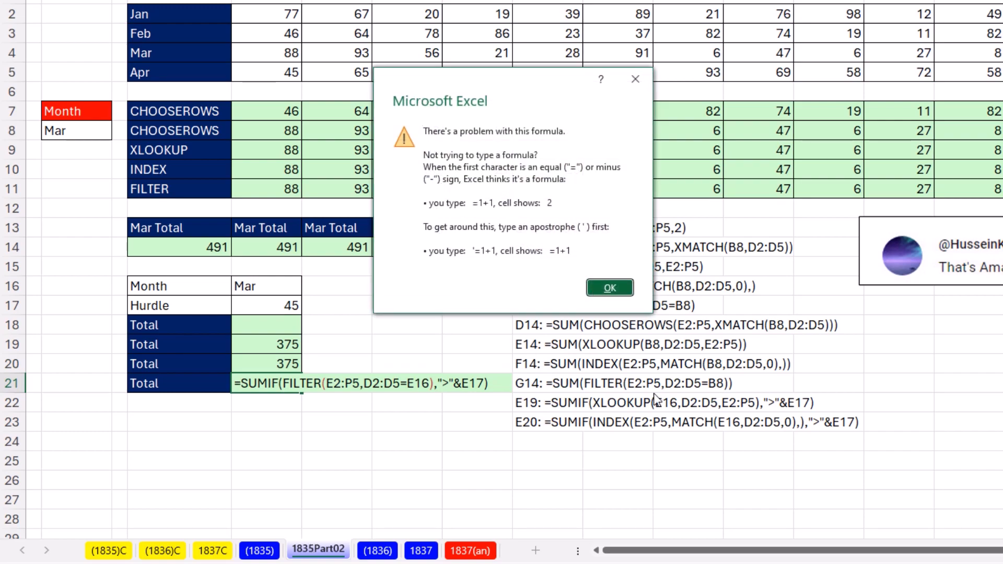
left_click(609, 287)
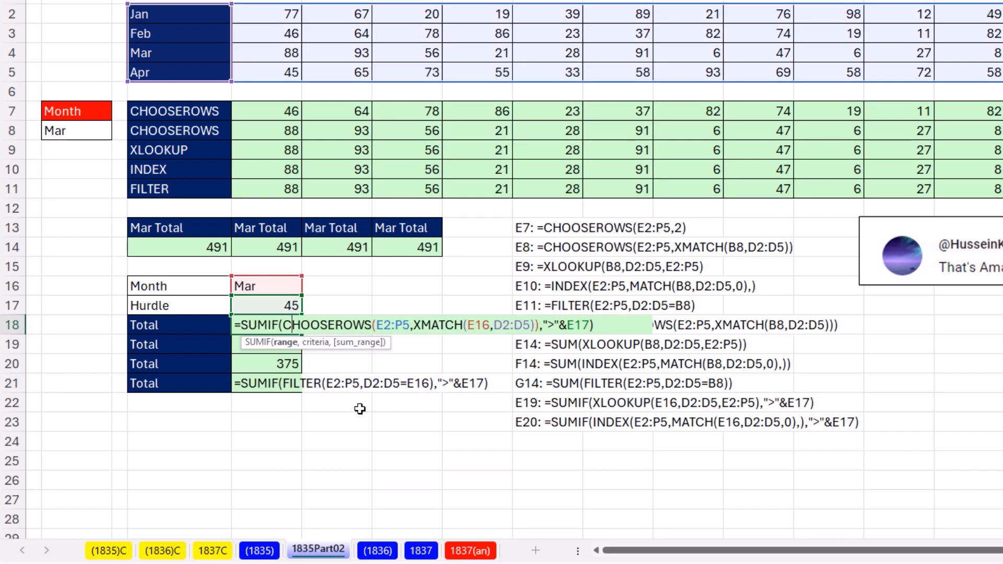
mouse_move(444, 397)
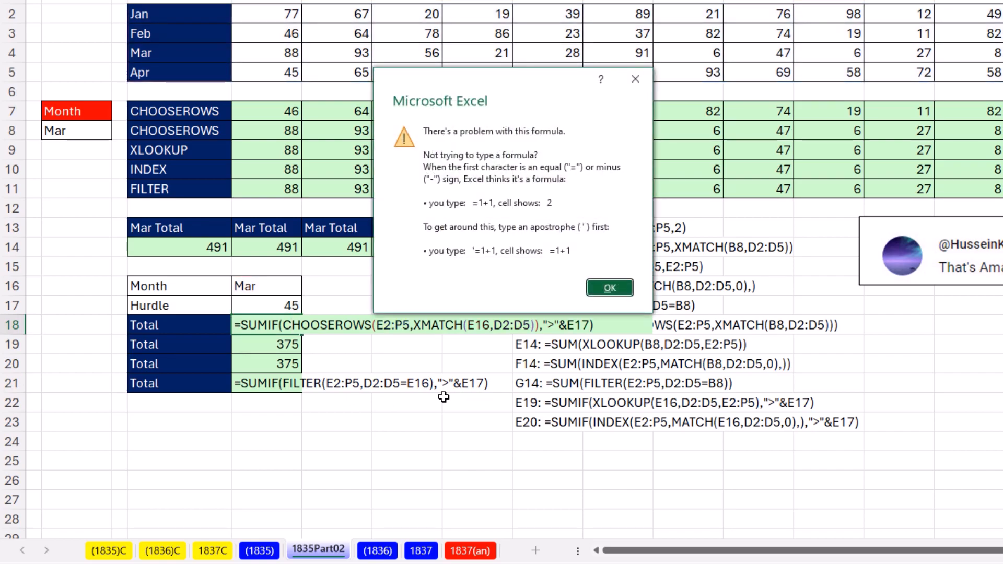
left_click(608, 287)
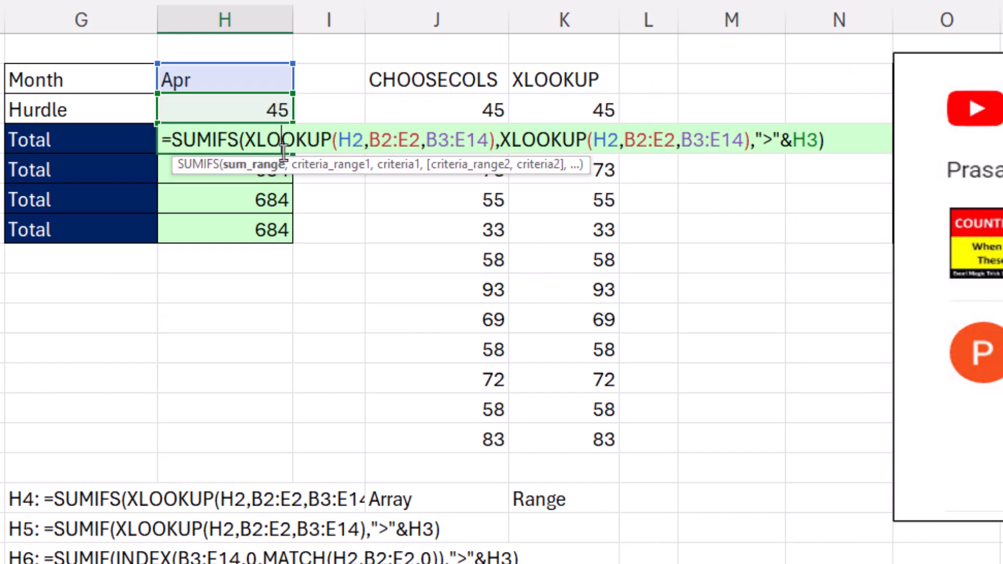